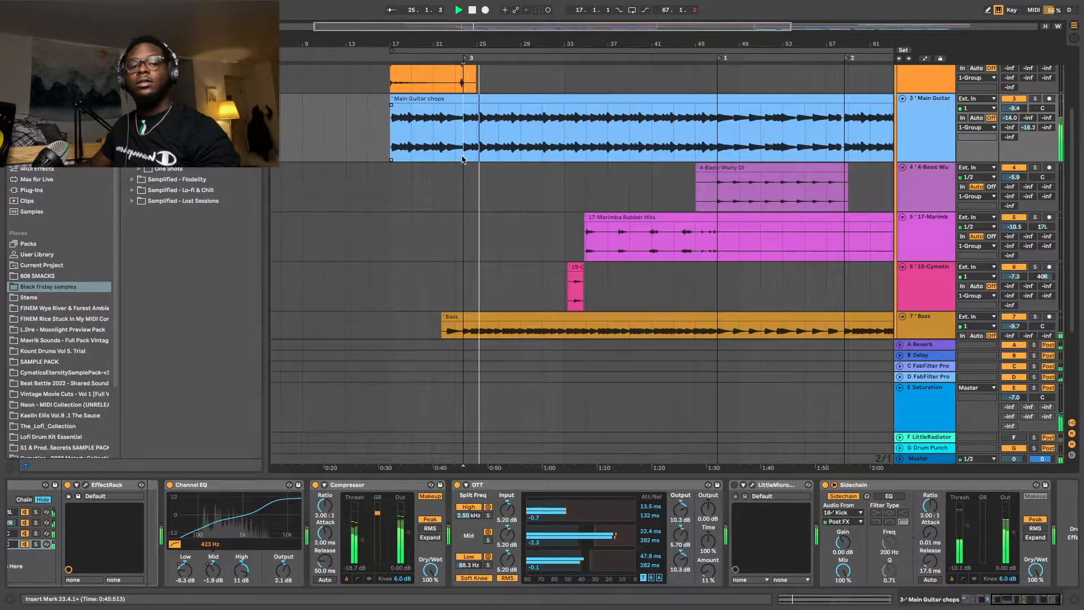
Step: Inspect the low-cut band of the Main Guitar chops Pro-Q 3, then close the EQ
scroll("down", 3)
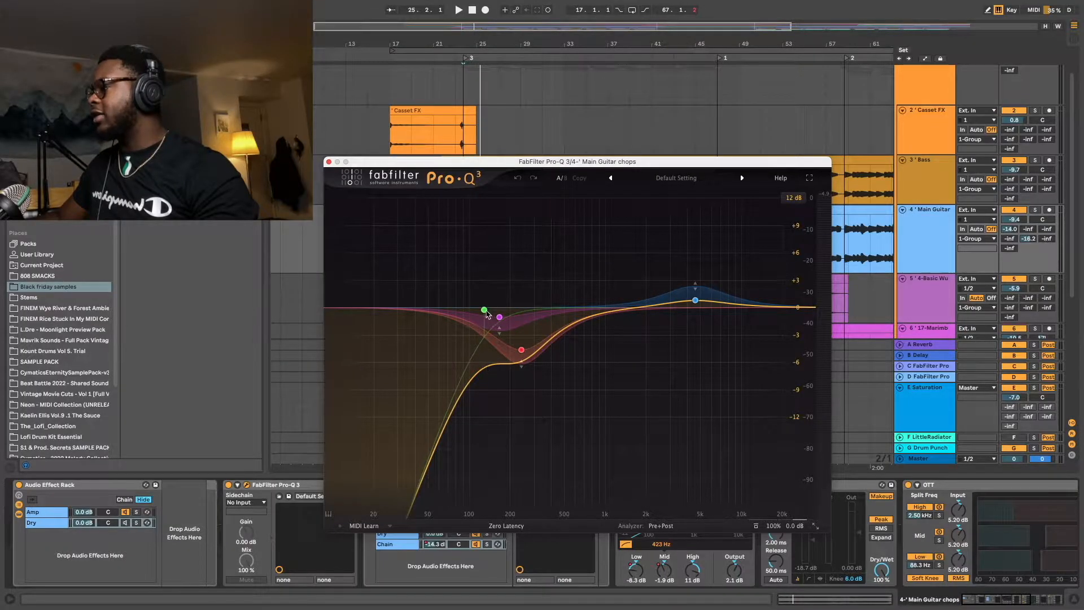
left_click(484, 310)
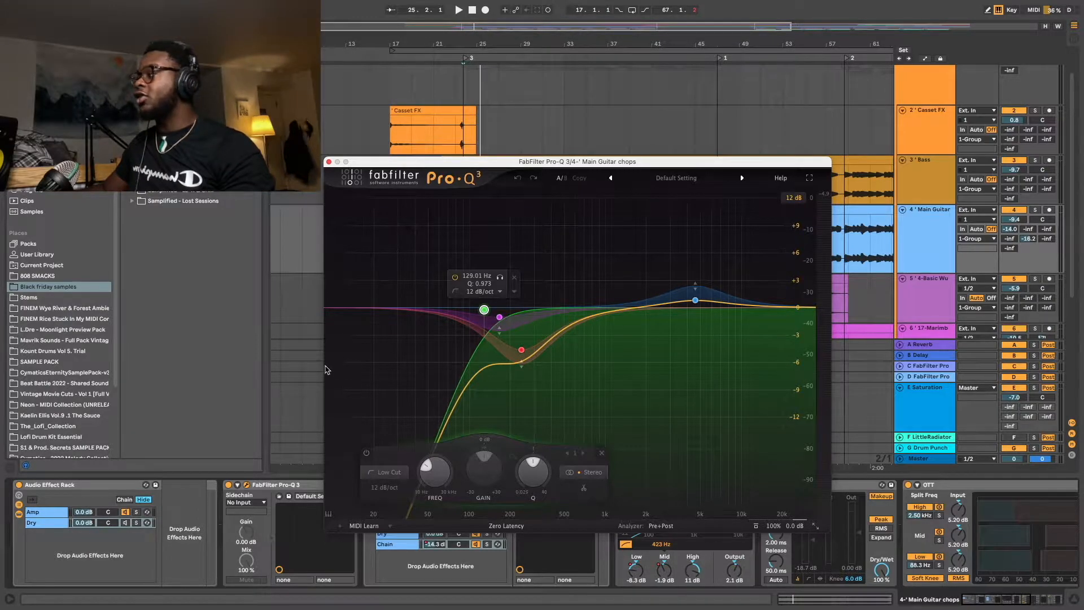
left_click(330, 160)
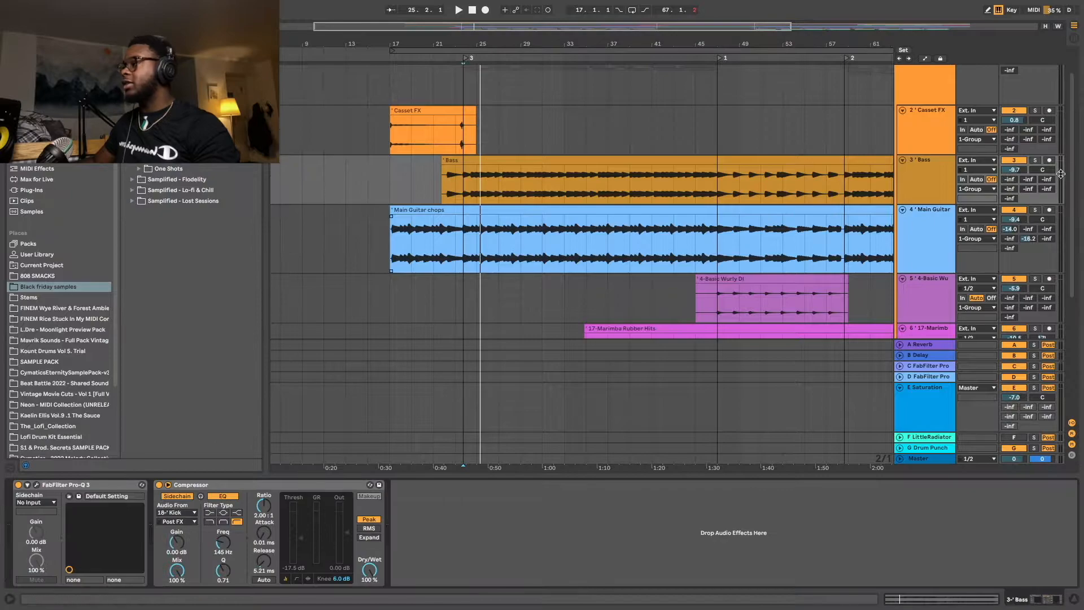
Step: Open the Bass Pro-Q 3 and drag its high-cut band down to about 81 Hz
left_click(458, 10)
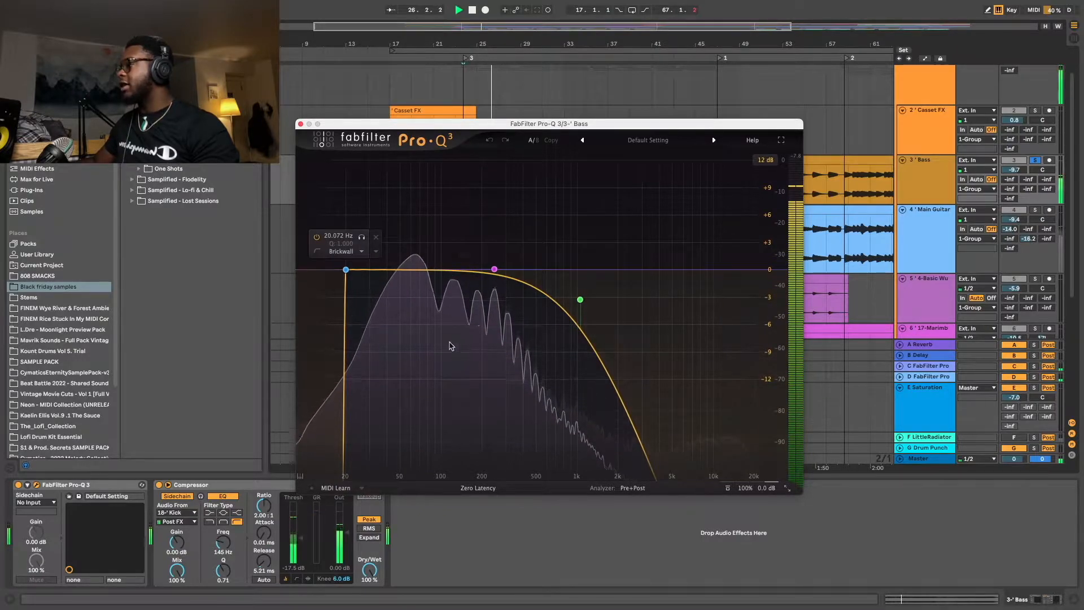
left_click(579, 299)
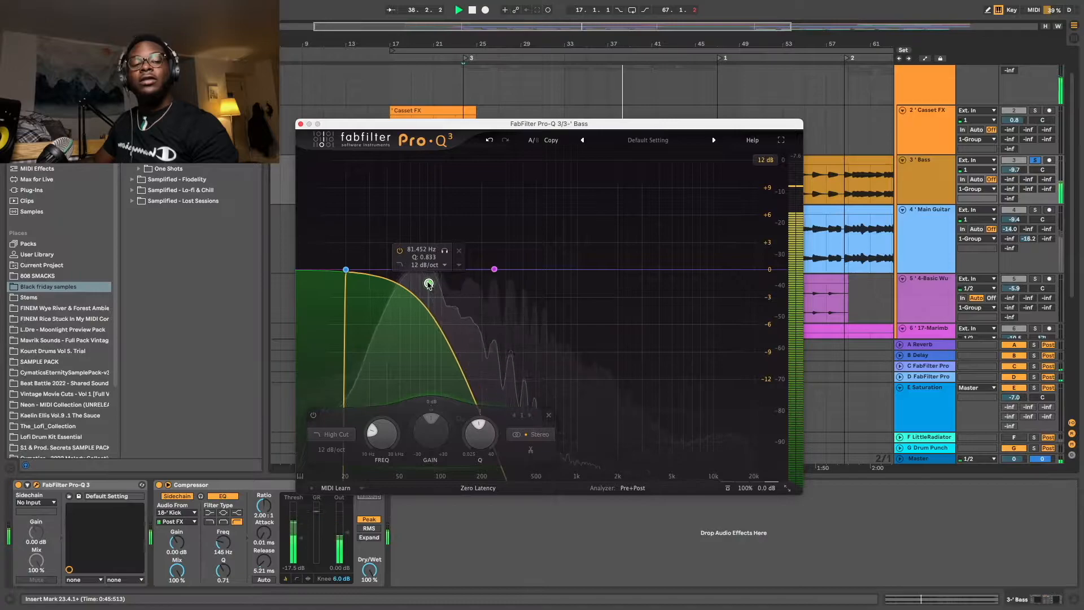
Step: Move the Bass high cut to near 1 kHz and close the Pro-Q 3 window
left_click(429, 284)
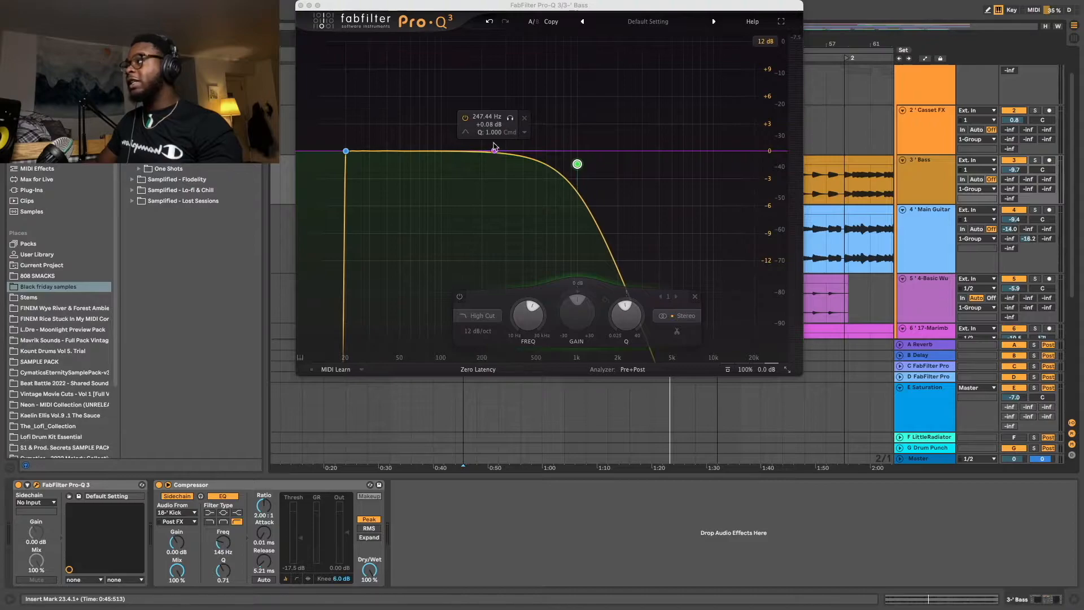
mouse_move(450, 233)
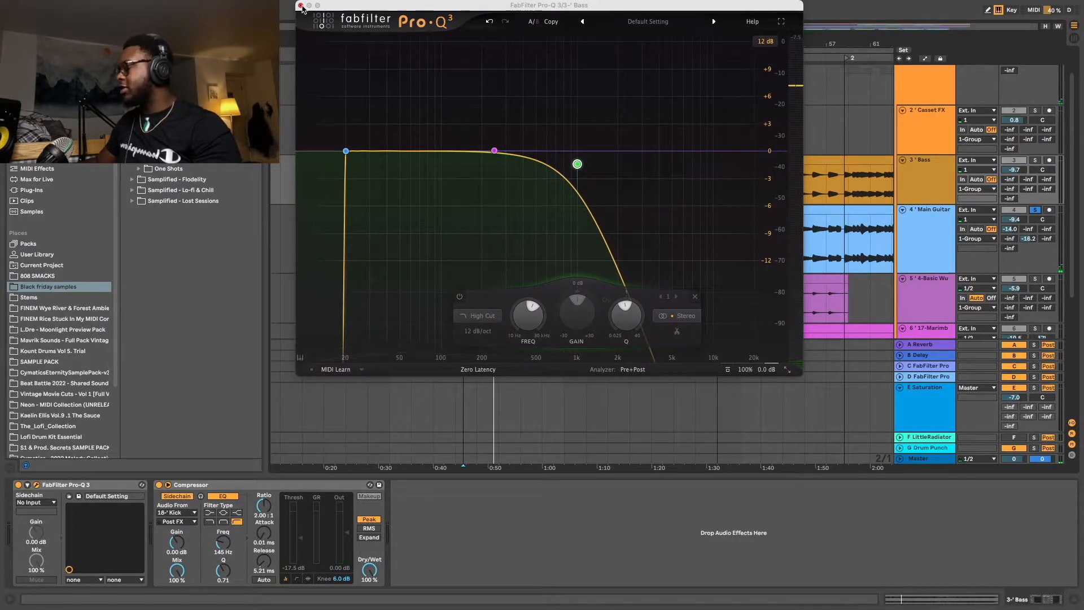
left_click(300, 6)
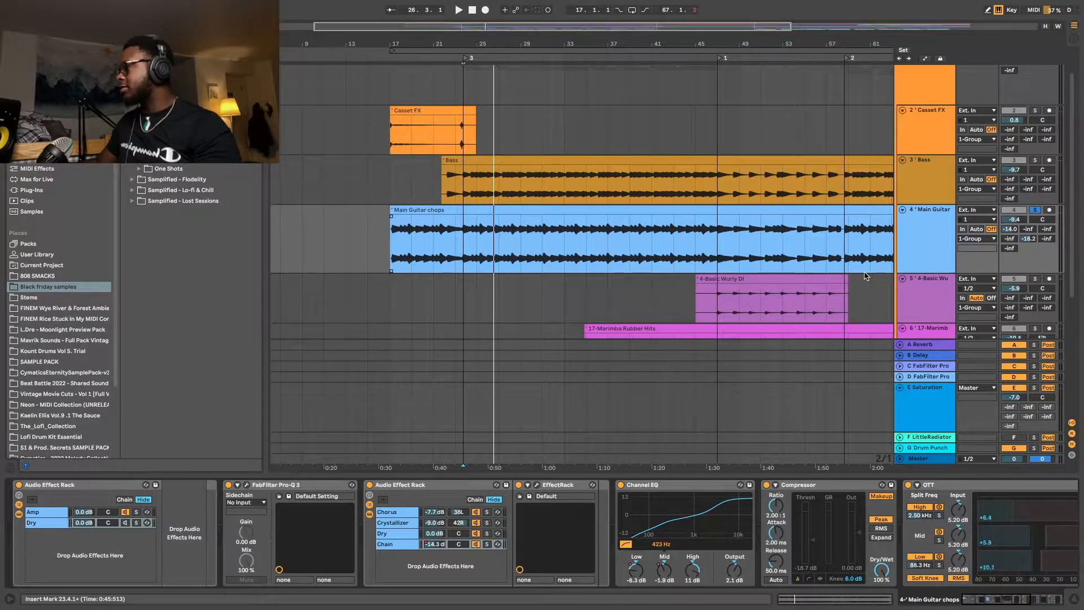
left_click(475, 209)
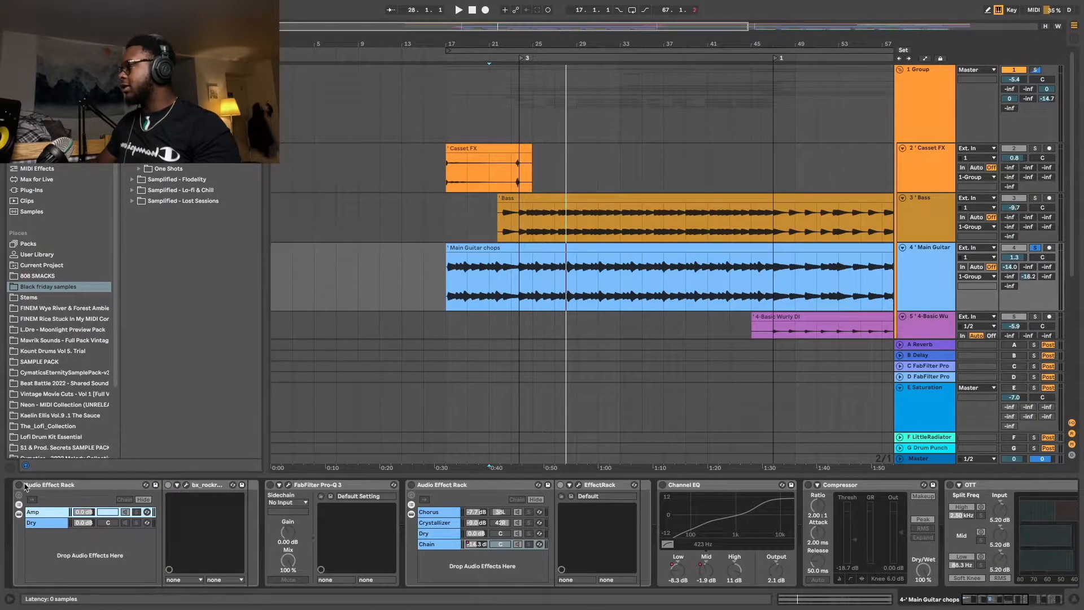
left_click(143, 499)
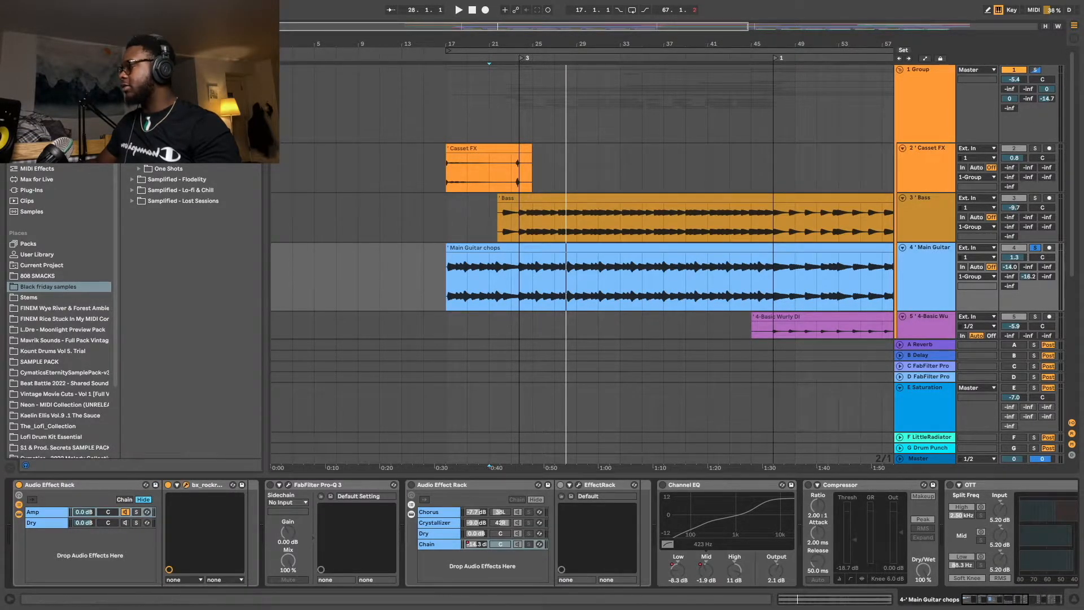
left_click(175, 484)
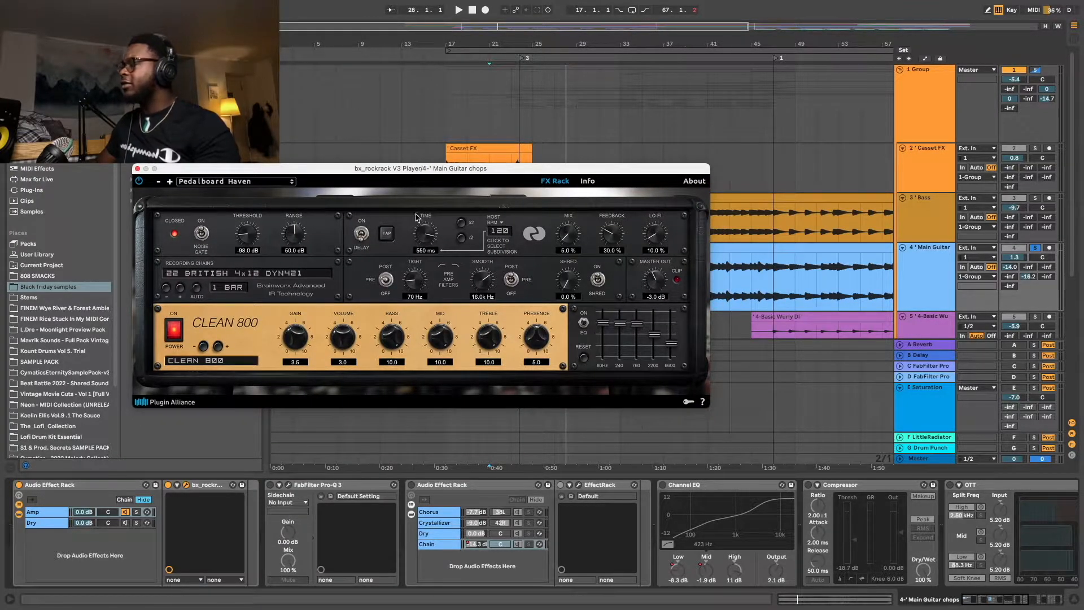
mouse_move(358, 192)
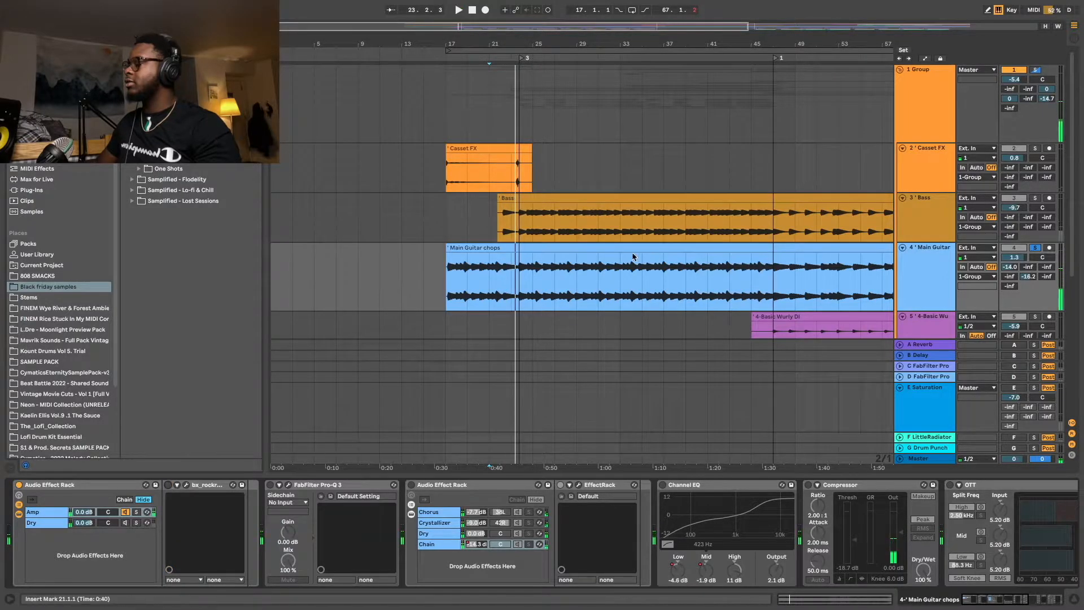
left_click(459, 10)
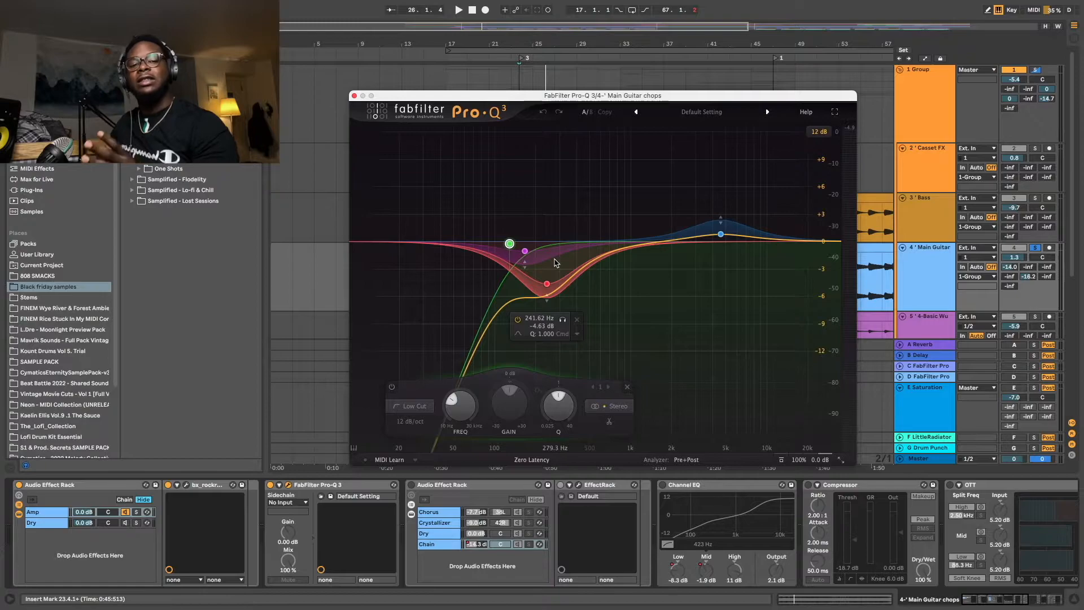
left_click(353, 96)
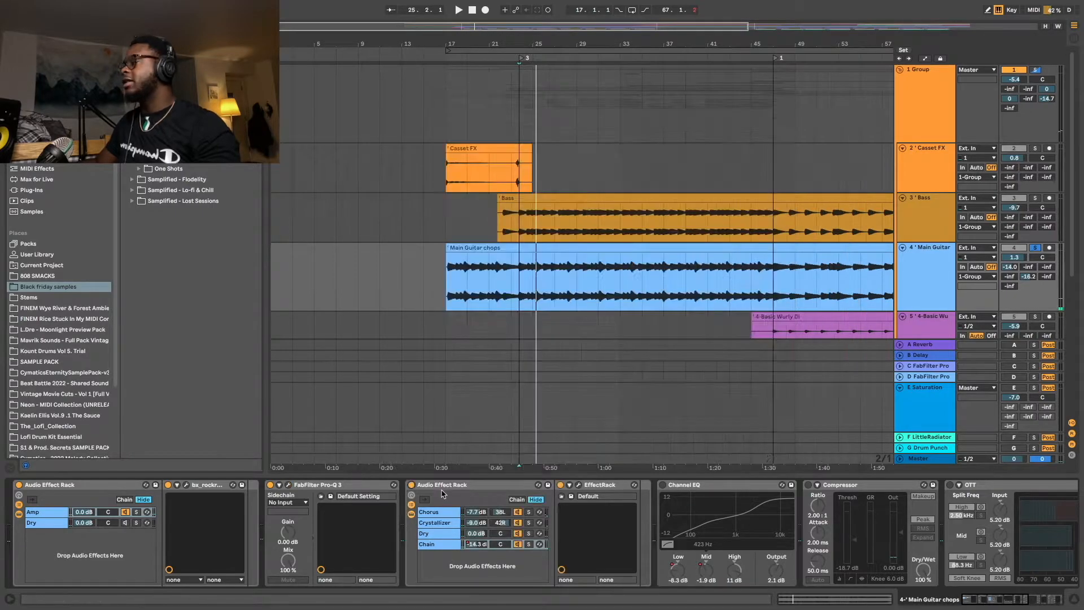
Step: Pan the rack's Chorus chain to 41L and open Crystallizer with the WateryChorusVibe preset
left_click(428, 511)
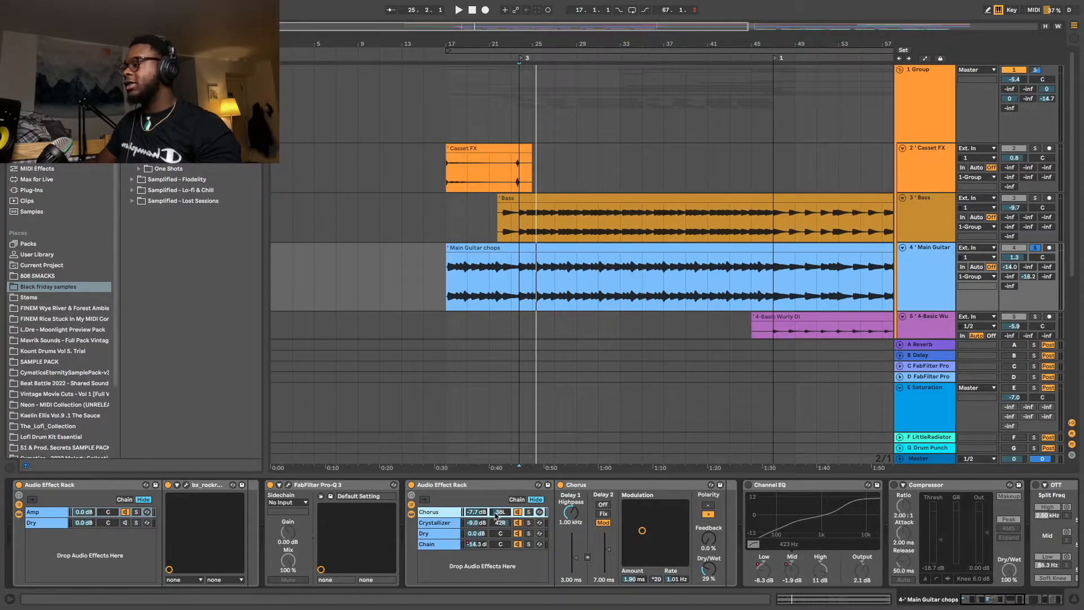
left_click(457, 9)
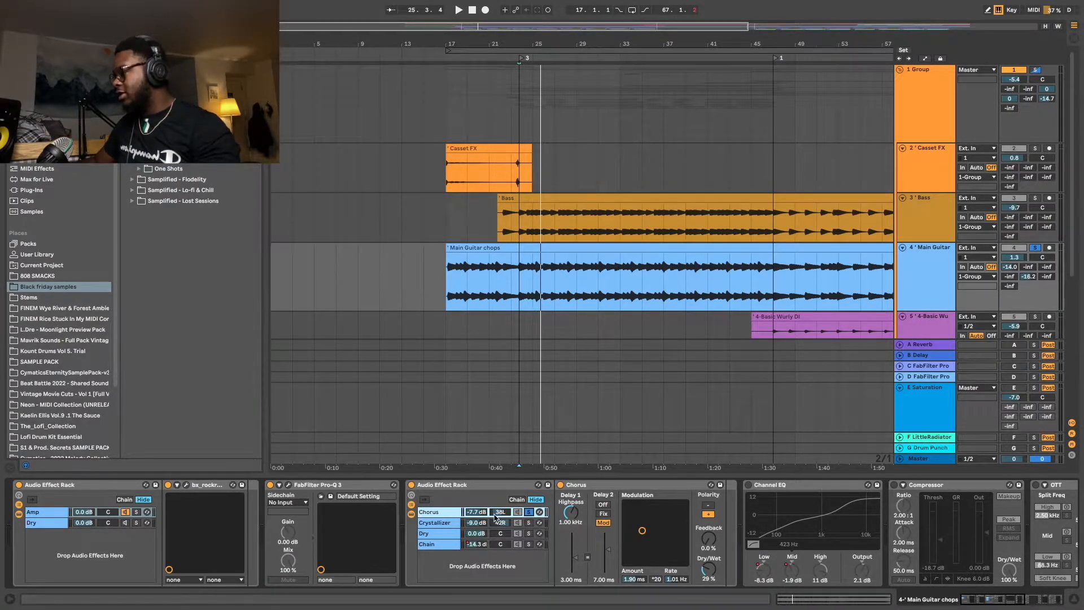
left_click(459, 10)
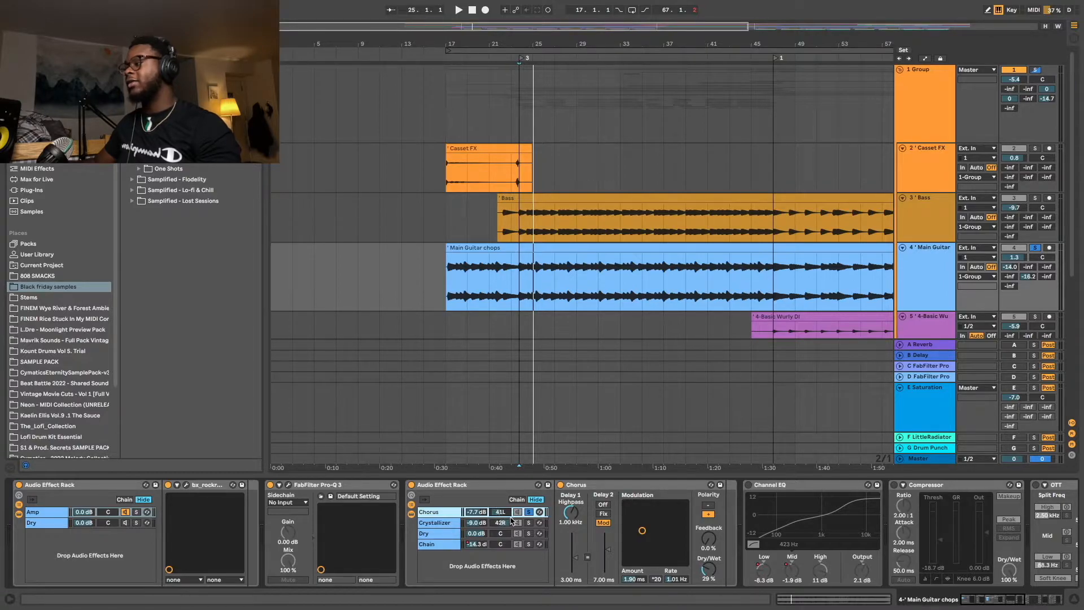
left_click(435, 522)
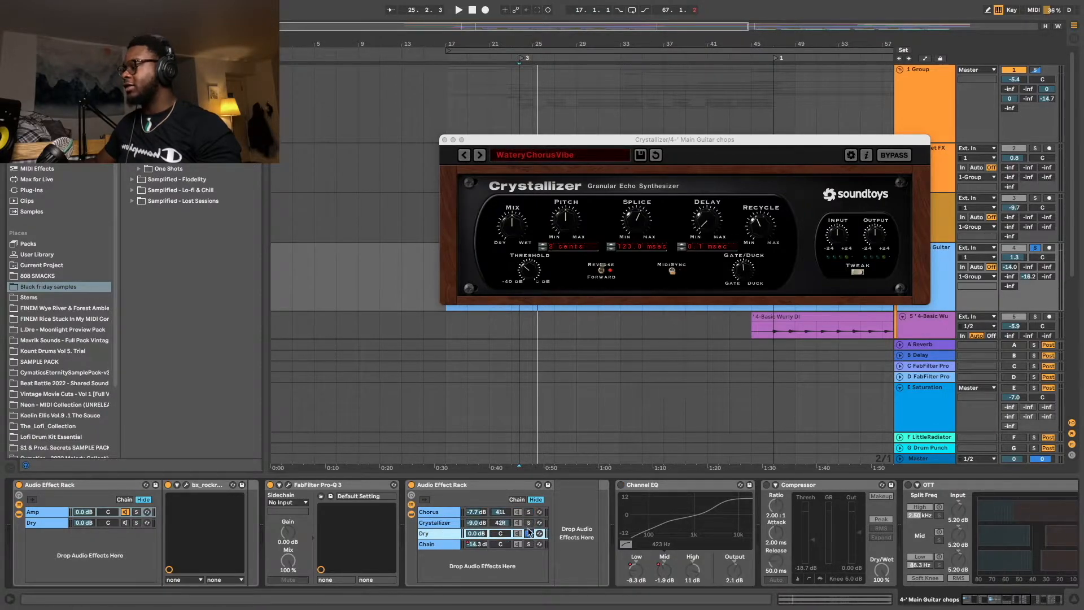
Step: Step through the Chorus and Crystallizer chains and open the Soundtoys Effect Rack's Crystal Choir preset
left_click(459, 10)
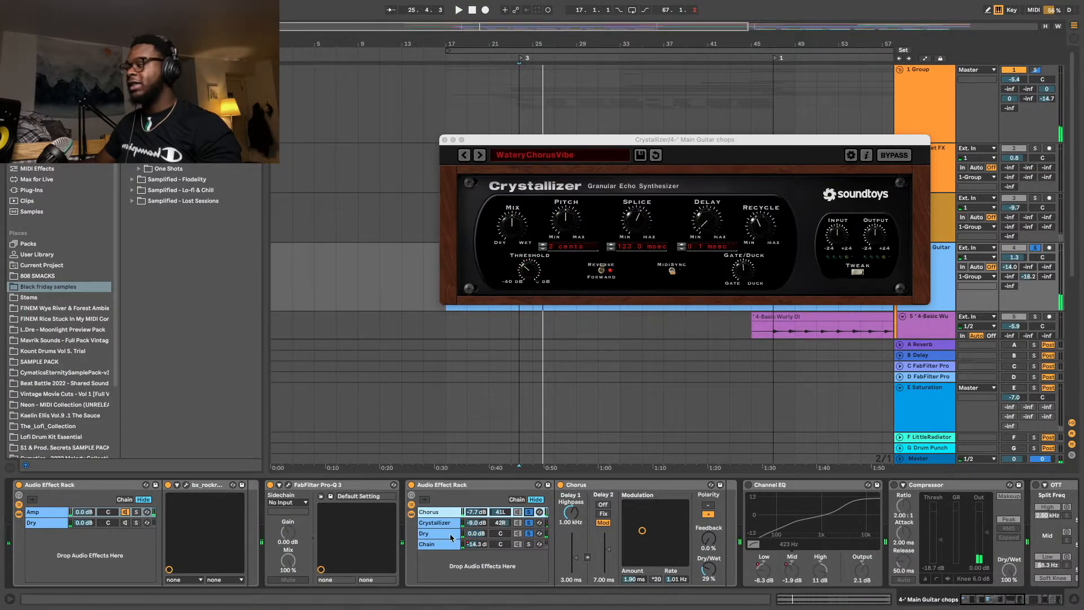
left_click(434, 522)
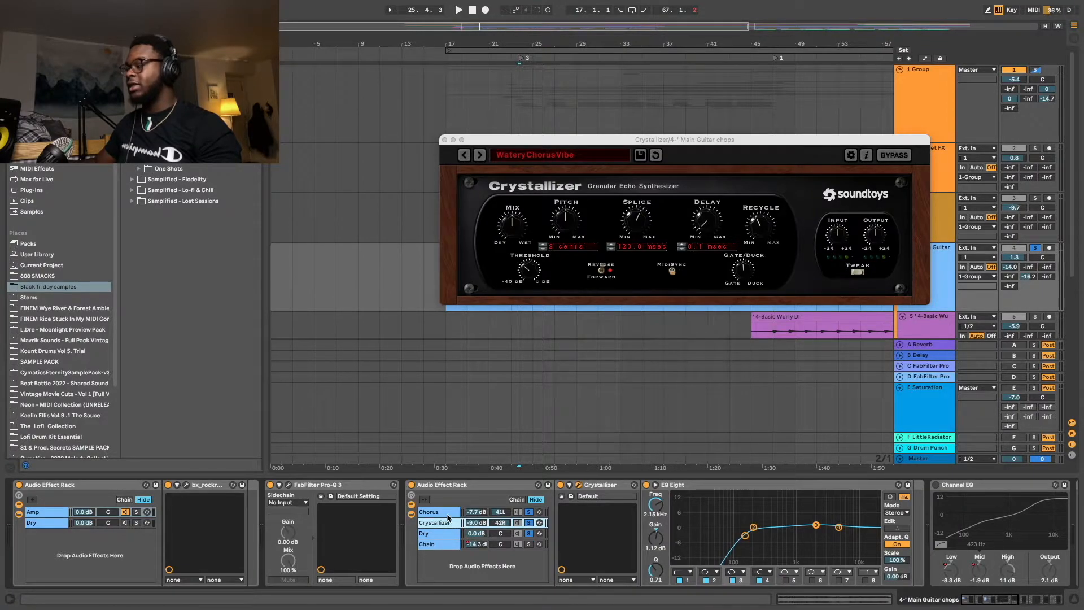
left_click(430, 511)
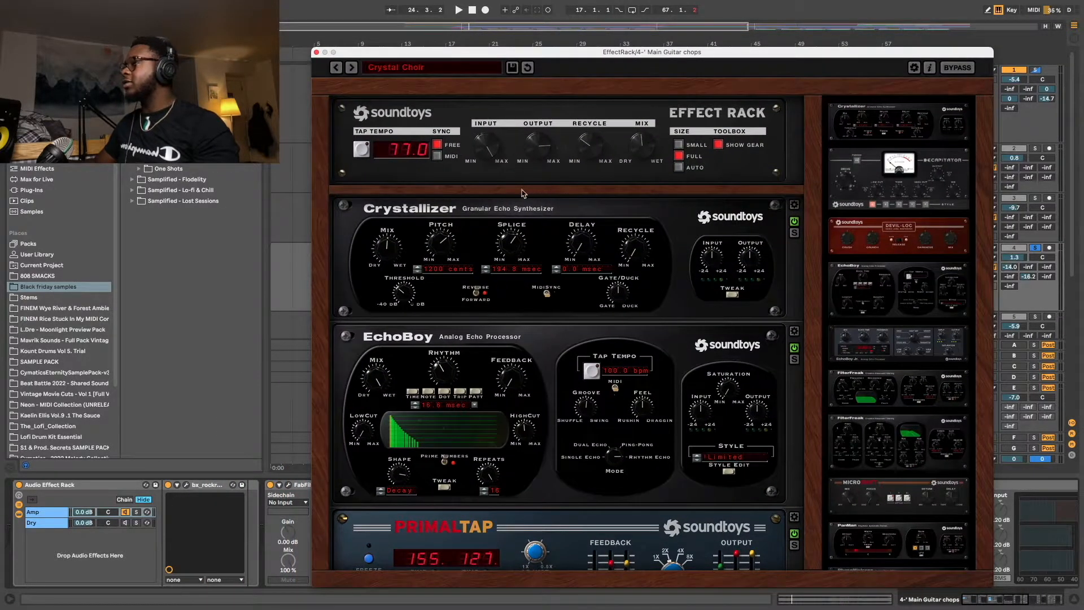
Step: Scroll the arrangement to view the guitar chops chain-volume automation envelope
scroll("down", 3)
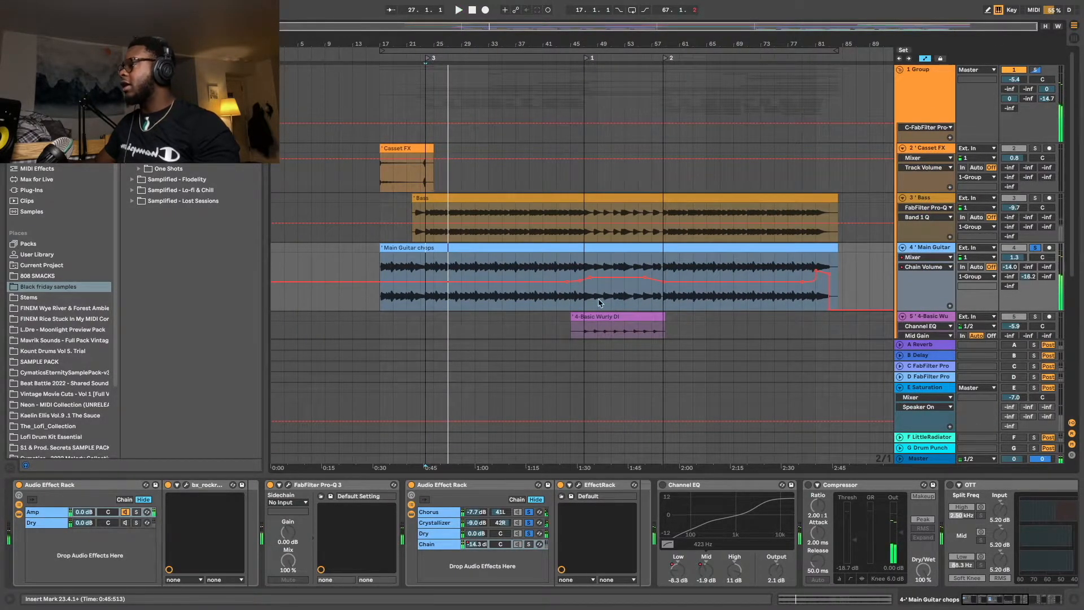
Step: Start playback from around the 1:30 mark in the timeline
left_click(556, 283)
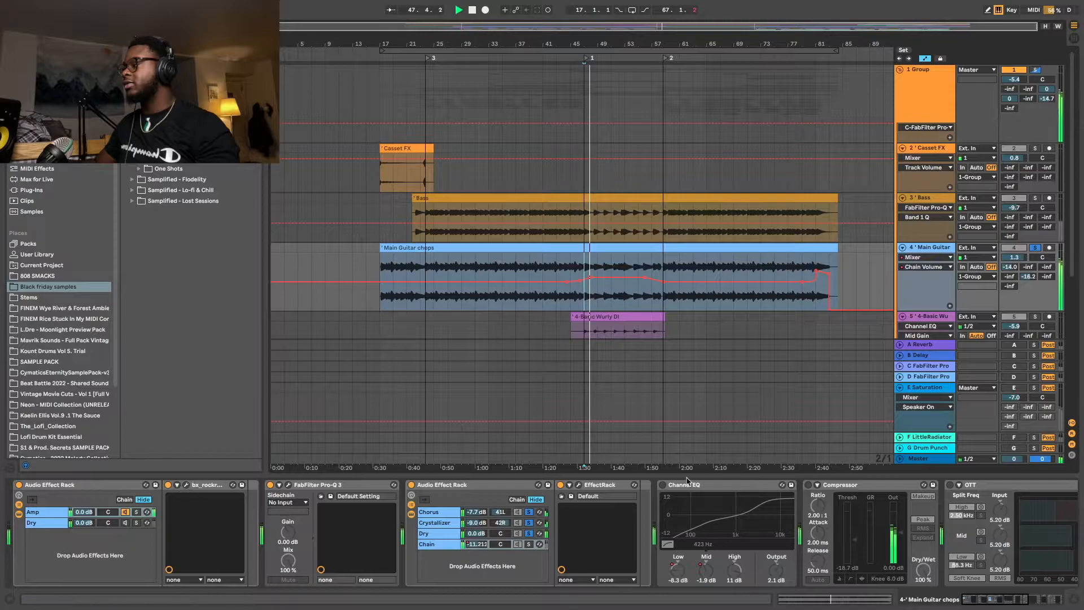
left_click(538, 544)
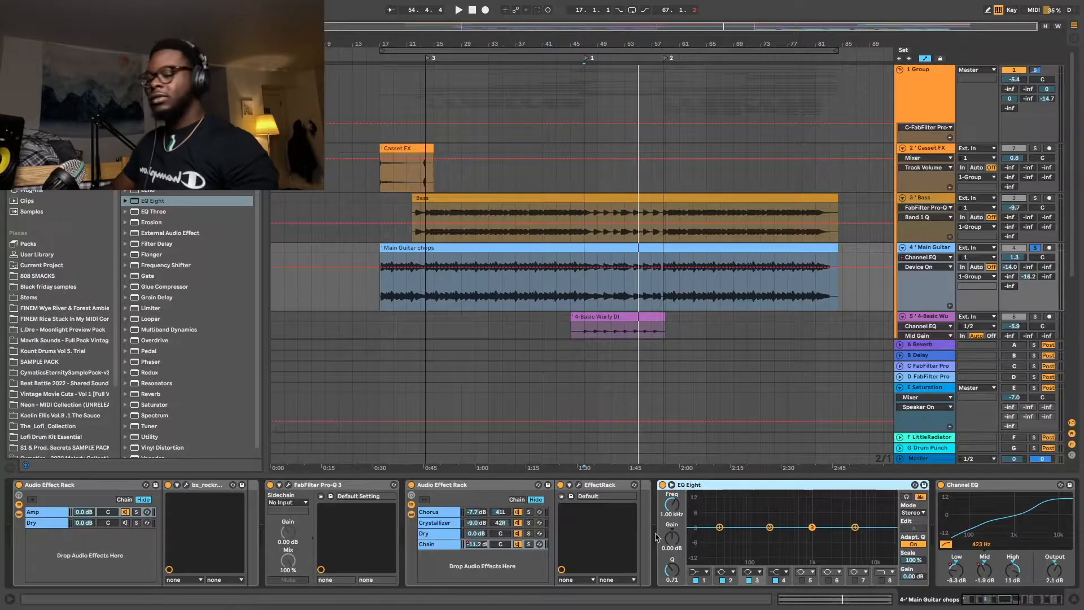
mouse_move(860, 522)
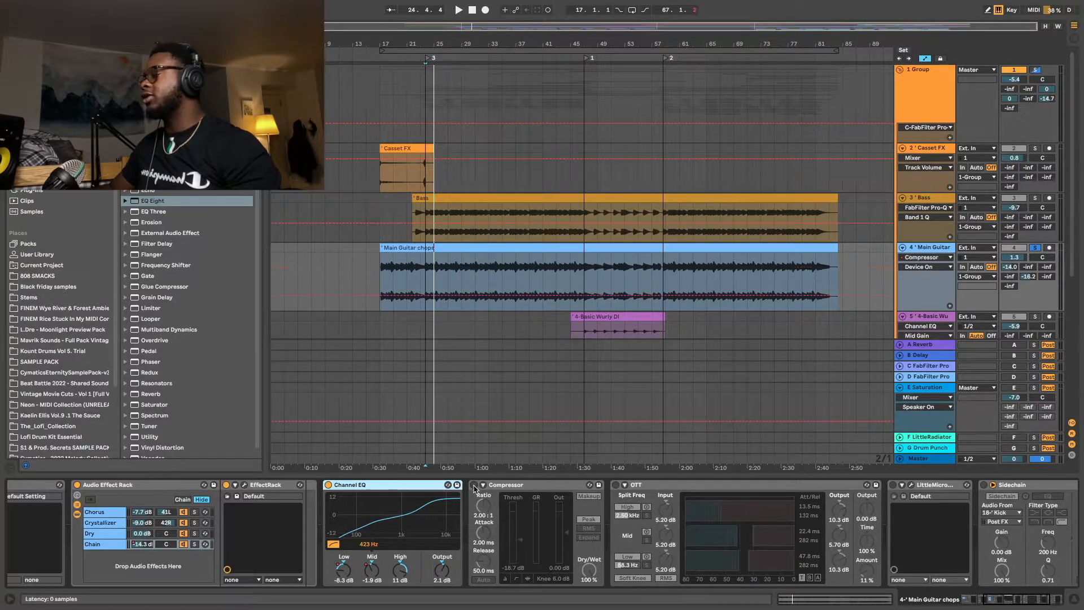
Step: Key the guitar chops Sidechain compressor from 18-Kick and view its 2:1 ratio settings
left_click(458, 10)
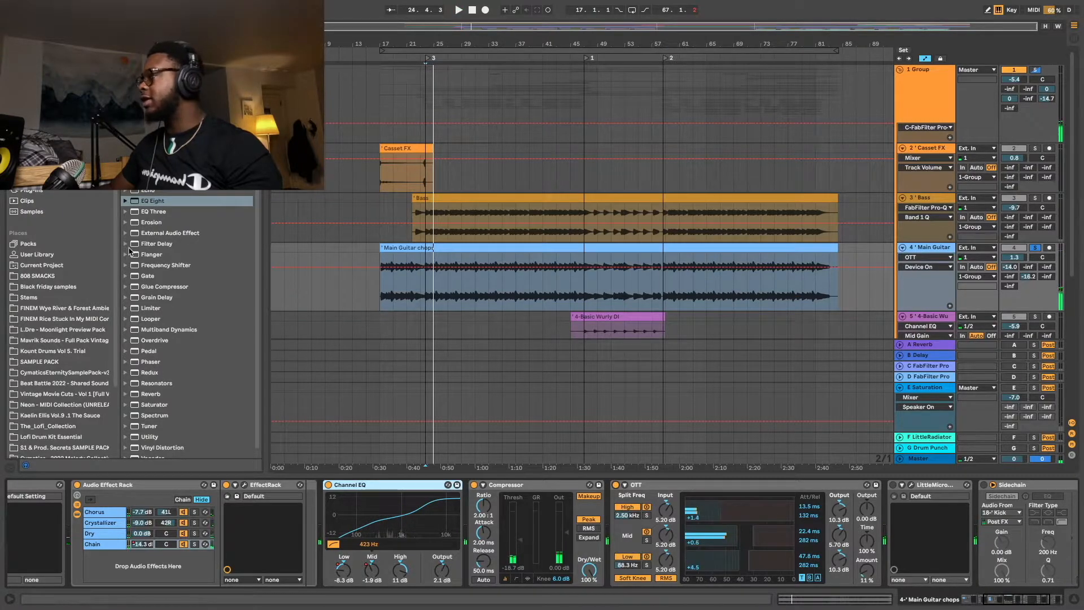
left_click(126, 329)
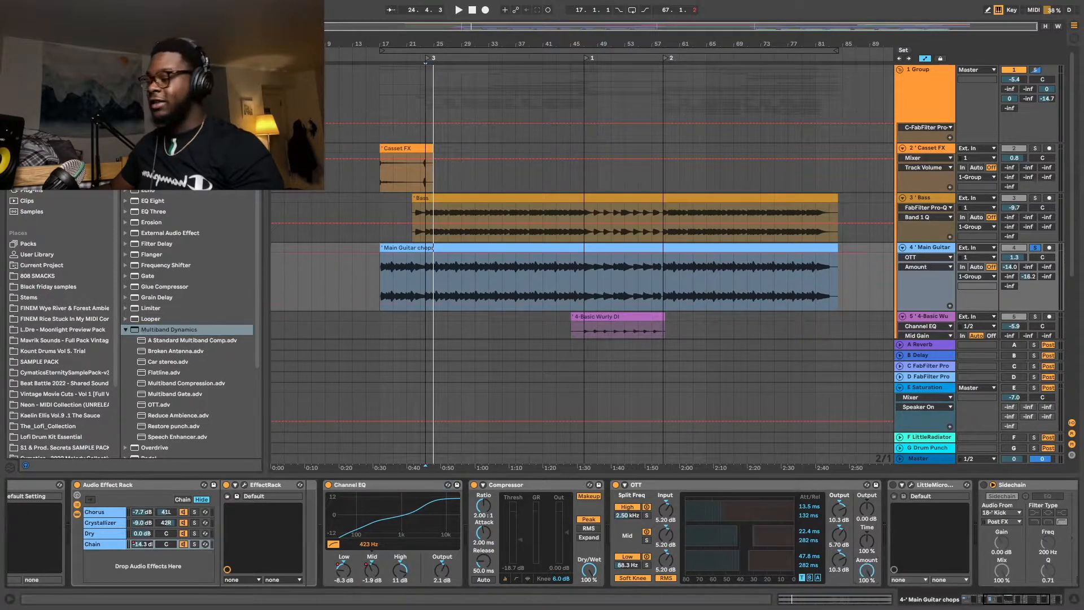
left_click(458, 10)
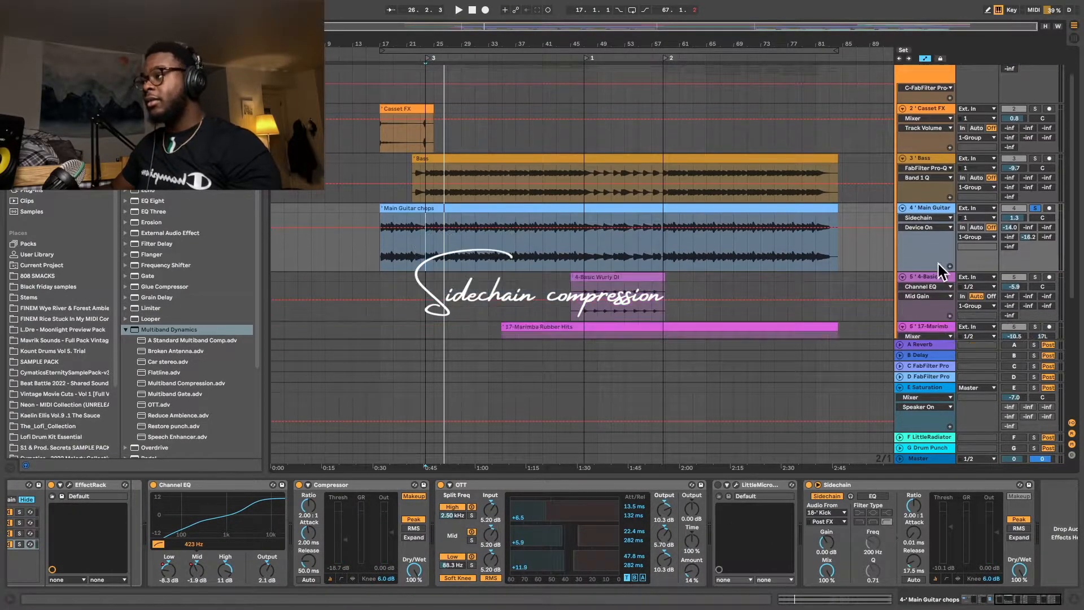
Step: Start playback and select the Drums group to show Pro-Q 3, Drum Buss and Decapitator
scroll("down", 3)
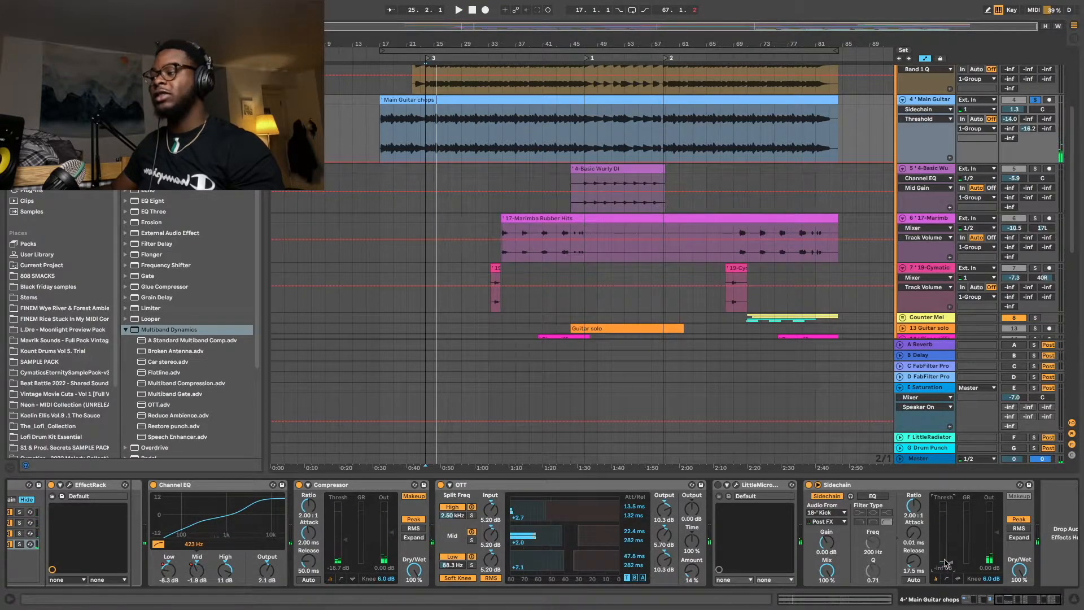
left_click(458, 10)
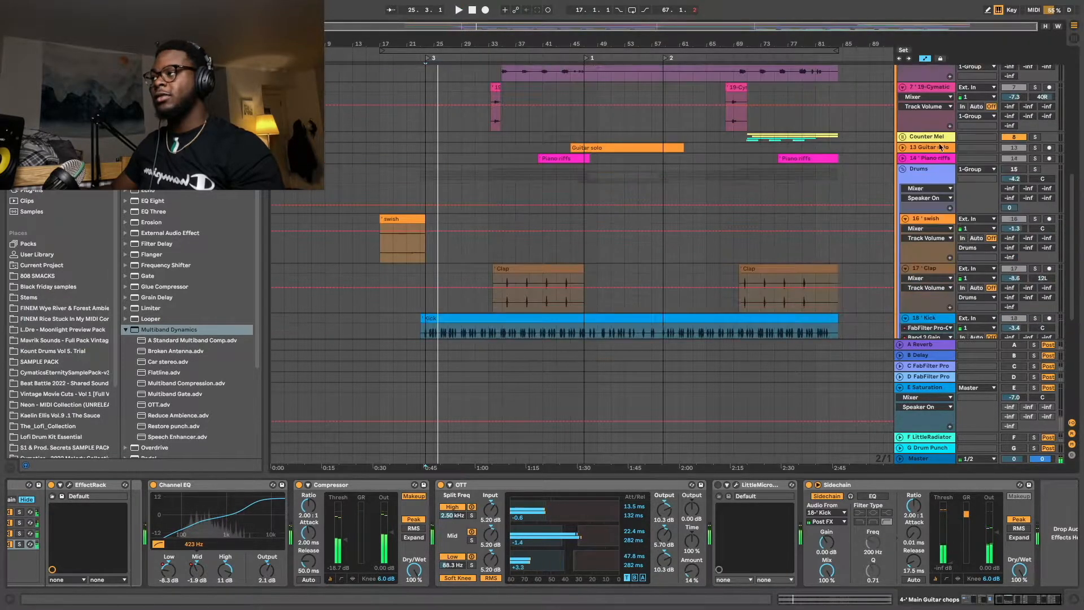
scroll("down", 3)
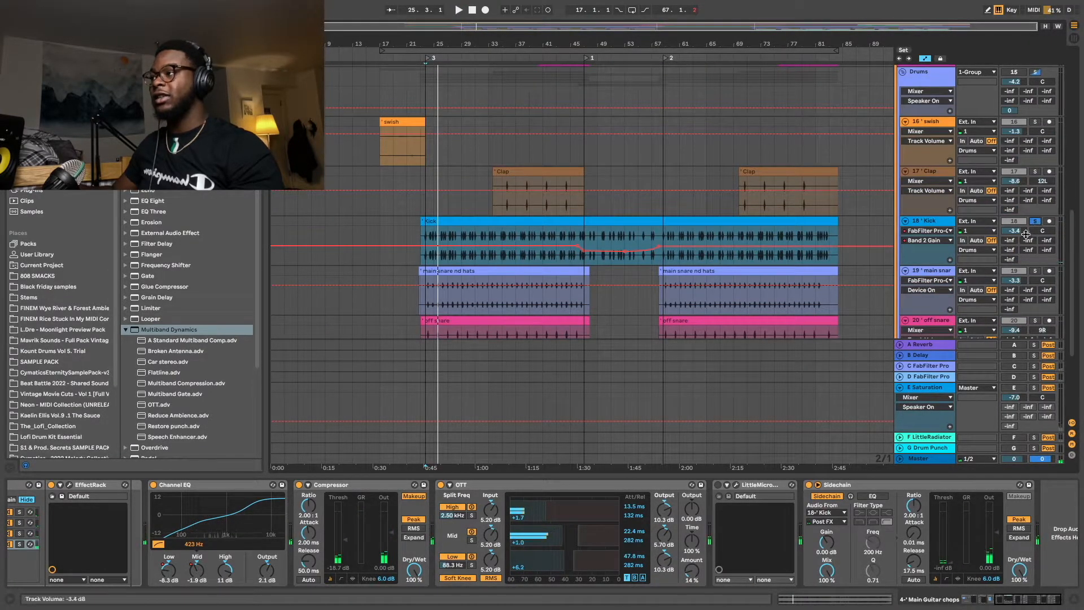
left_click(458, 10)
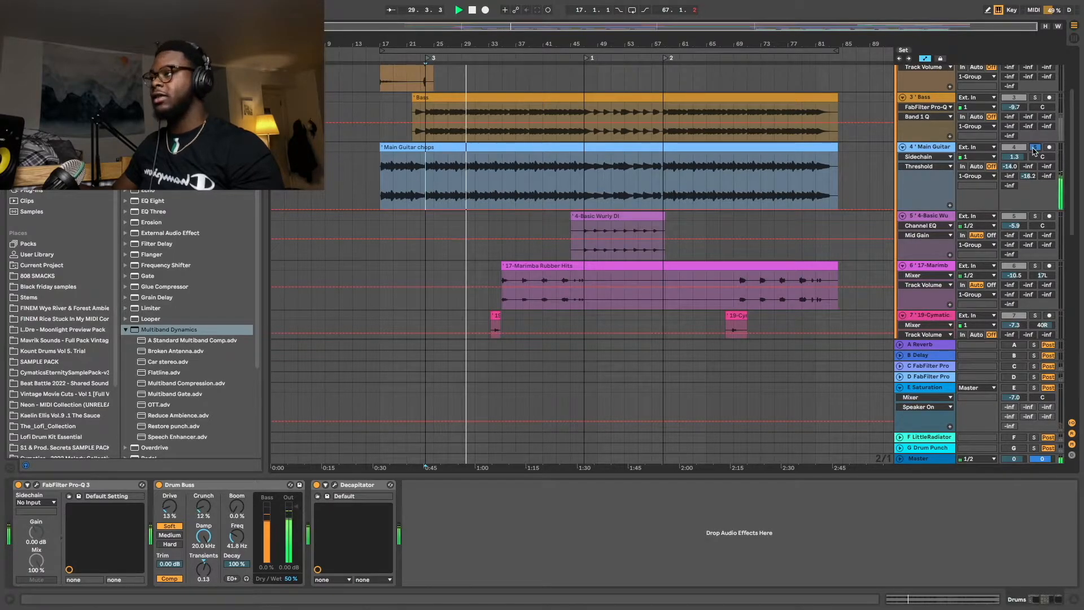
Step: Add a Compressor to Bass sidechained from 18-Kick, then scroll to the drum tracks
left_click(1034, 147)
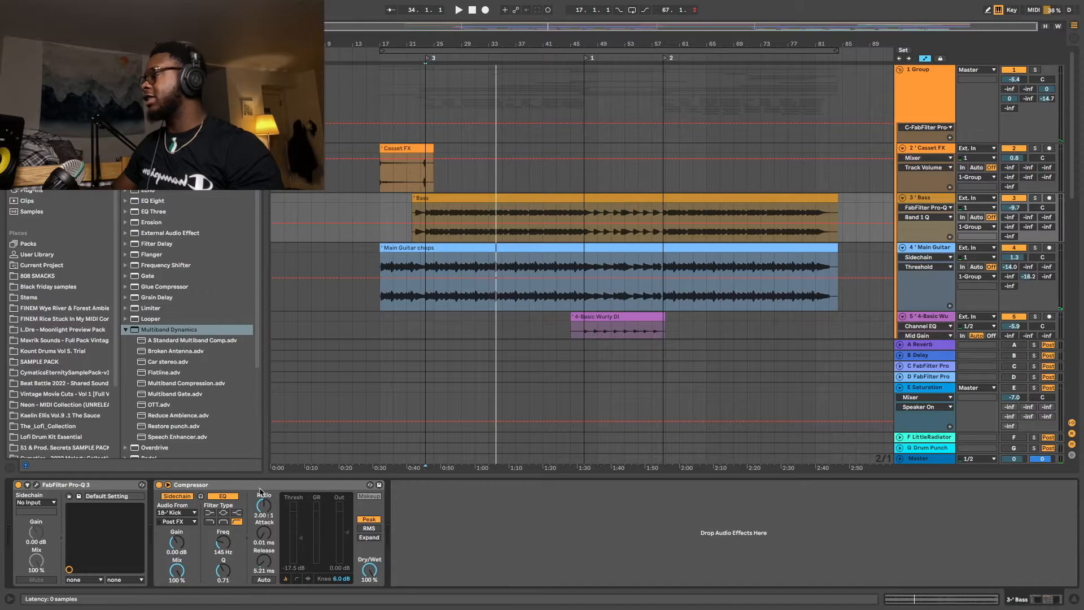
left_click(425, 214)
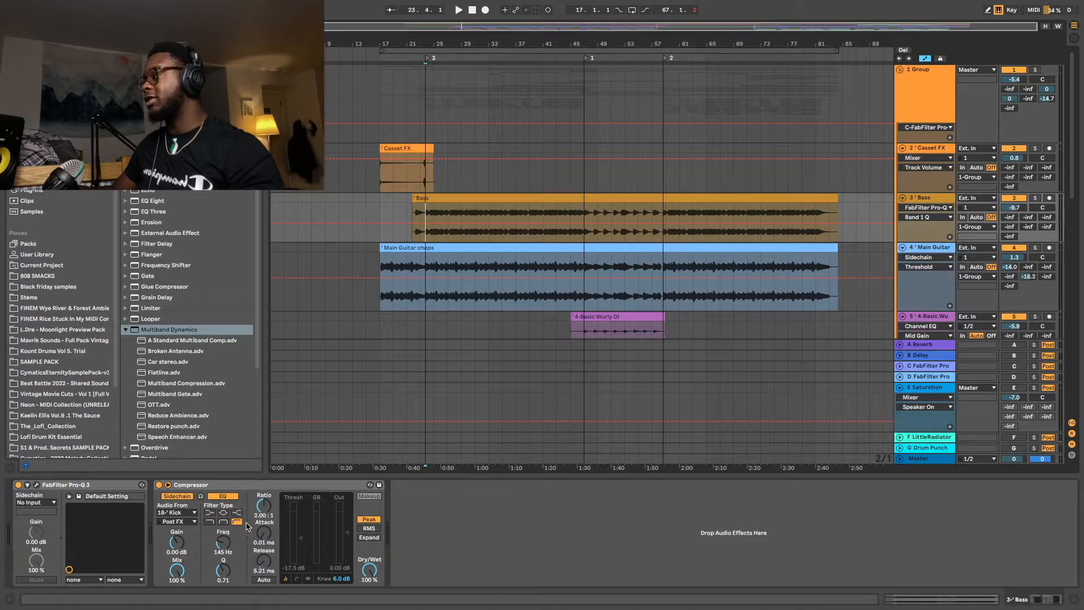
left_click(459, 9)
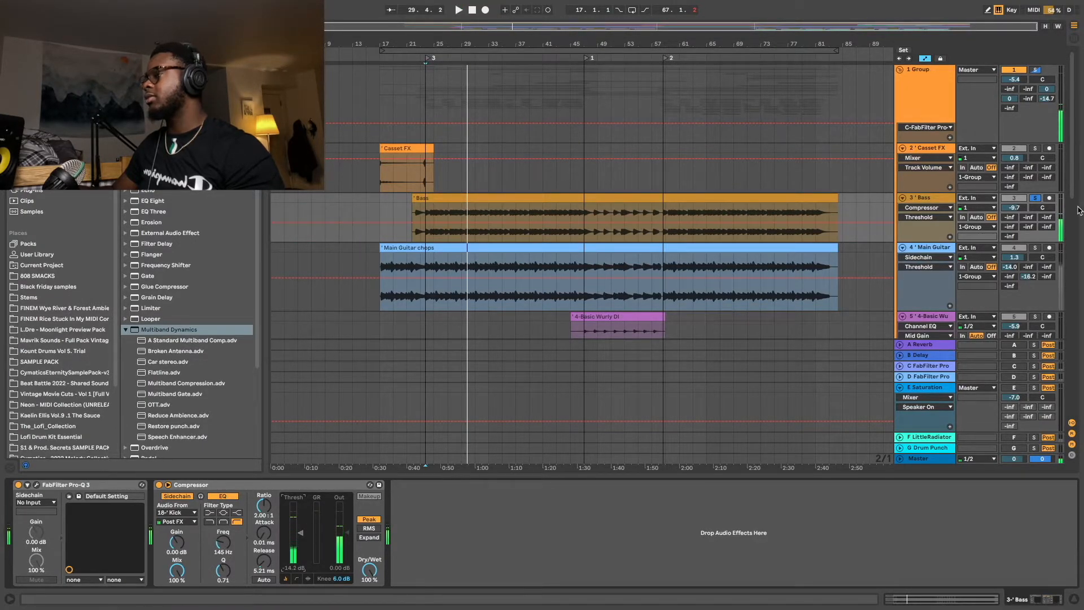
left_click(457, 9)
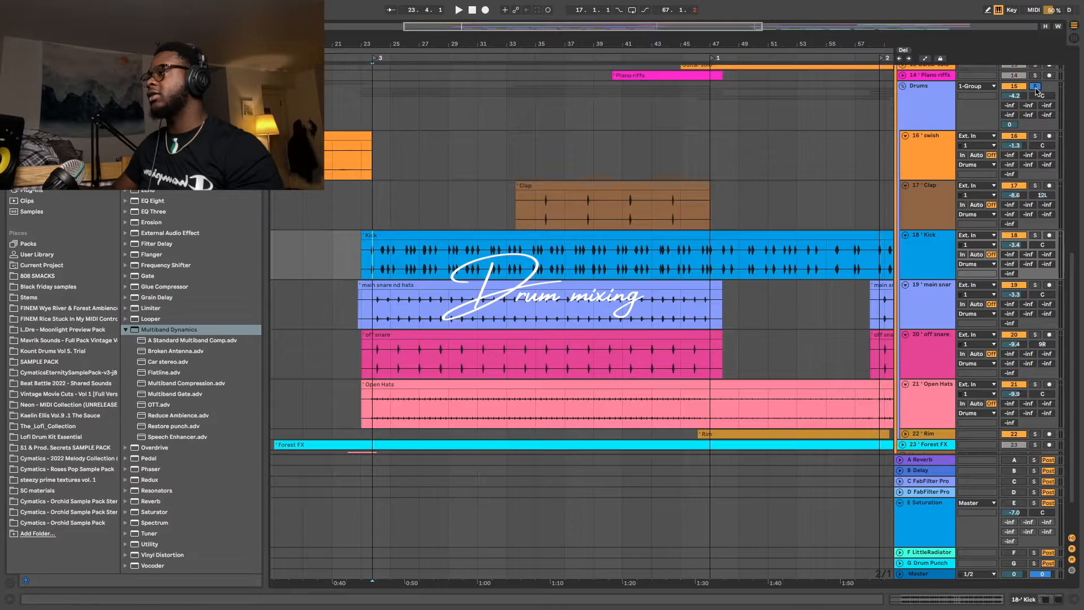
Step: Select the Clap track in the Drums group to reach its low-cut Pro-Q 3
left_click(457, 10)
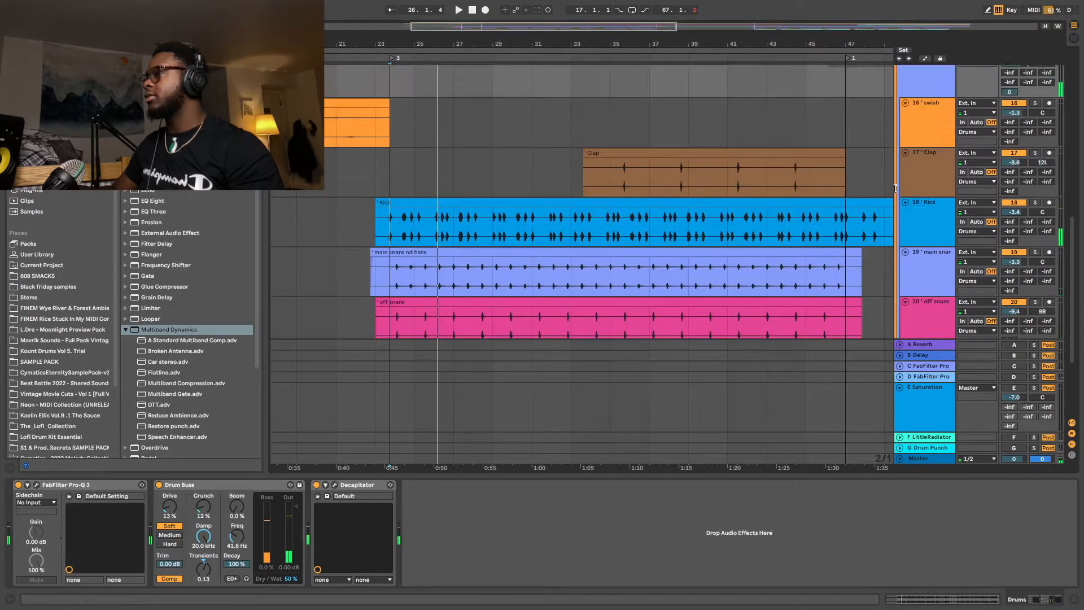
scroll("down", 3)
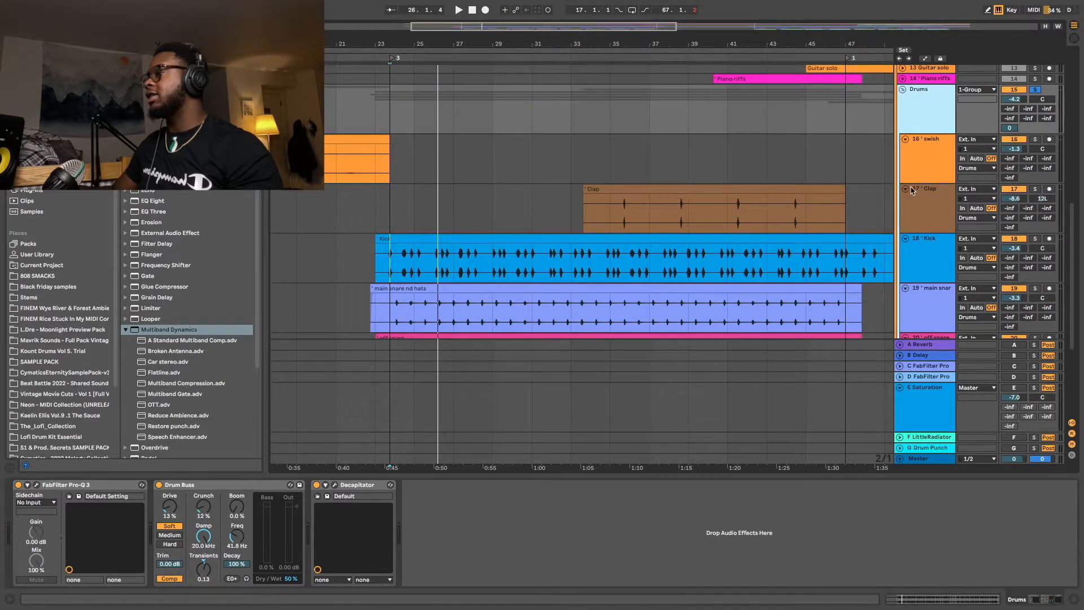
left_click(926, 188)
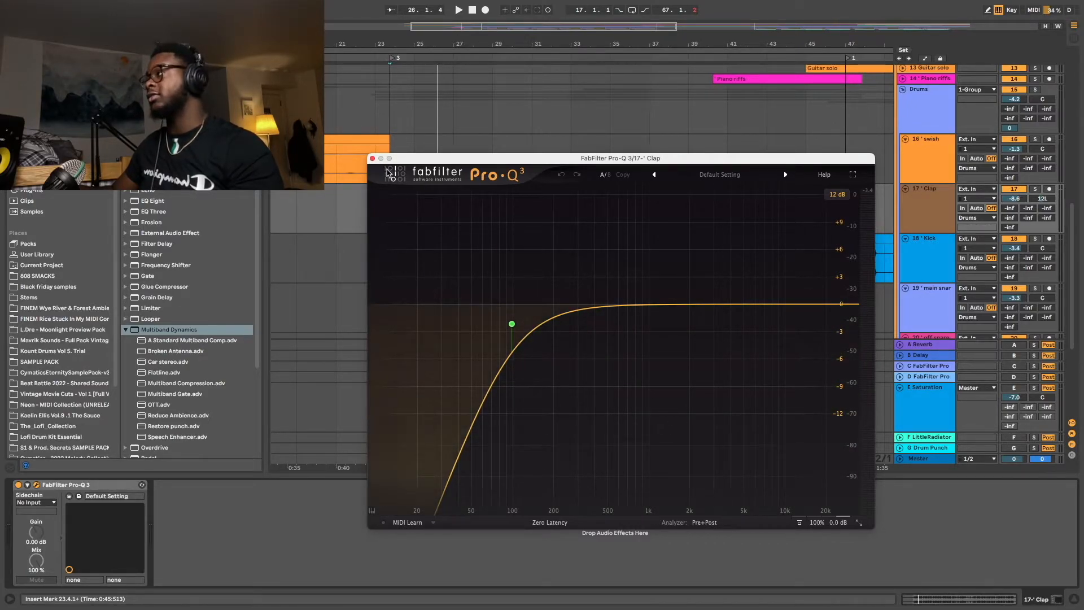
Step: On main snare nd hats' Pro-Q 3, solo the high shelf band to audition it, then unsolo
left_click(372, 158)
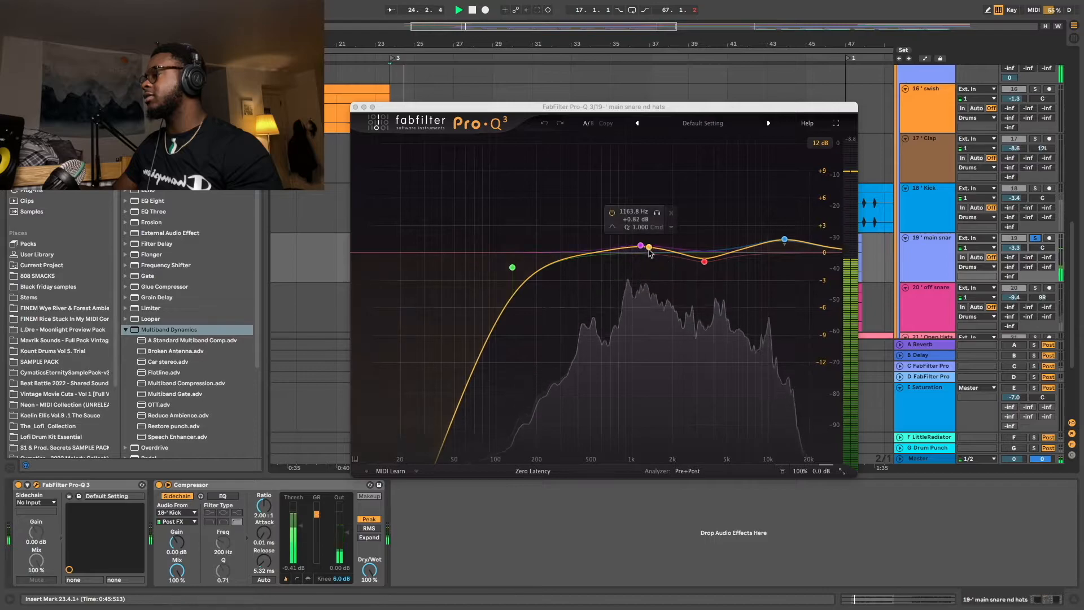
left_click(657, 213)
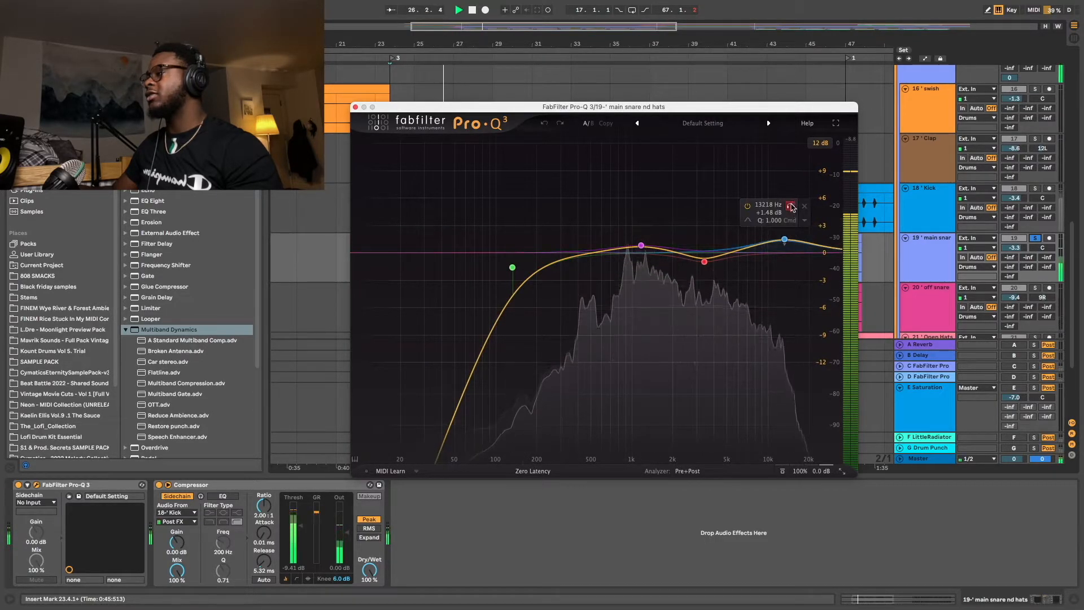
left_click(790, 206)
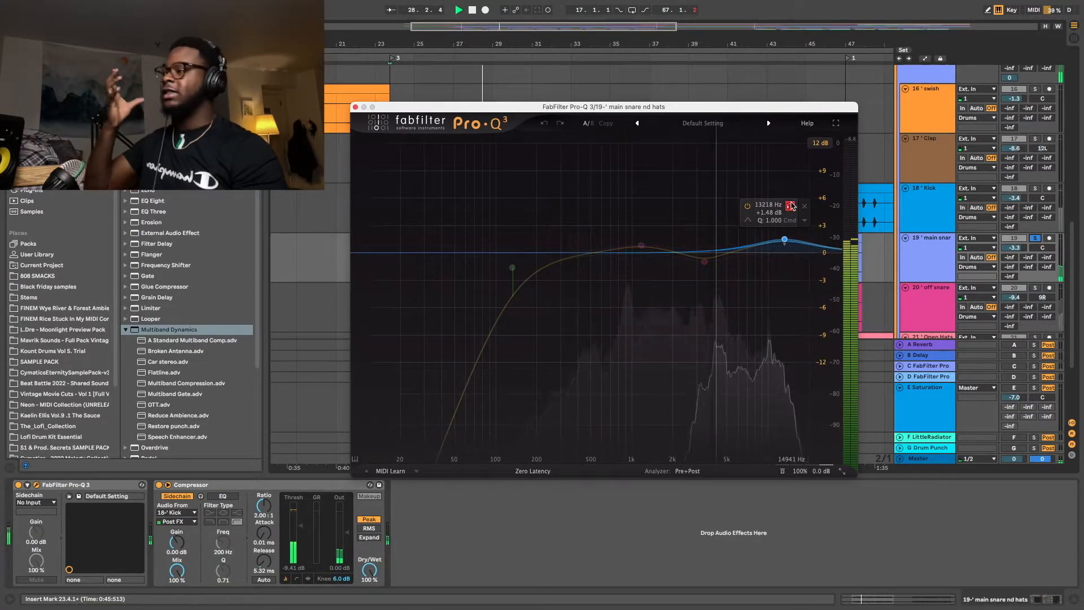
left_click(355, 107)
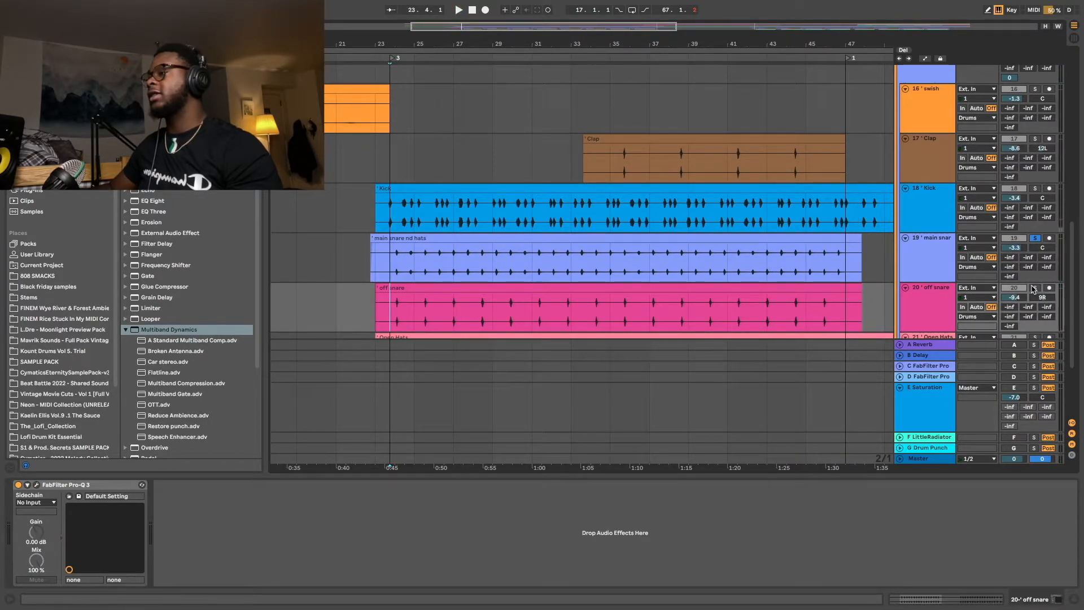
Step: Bring up the Drums group's Pro-Q 3 with its low cut and lift above 2 kHz
left_click(457, 9)
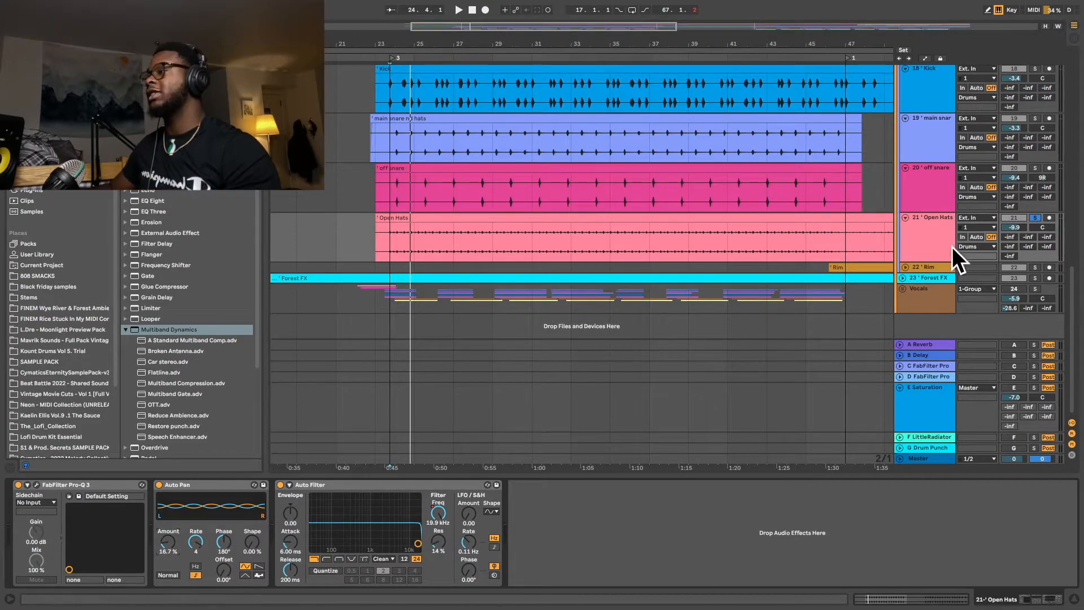
scroll("up", 3)
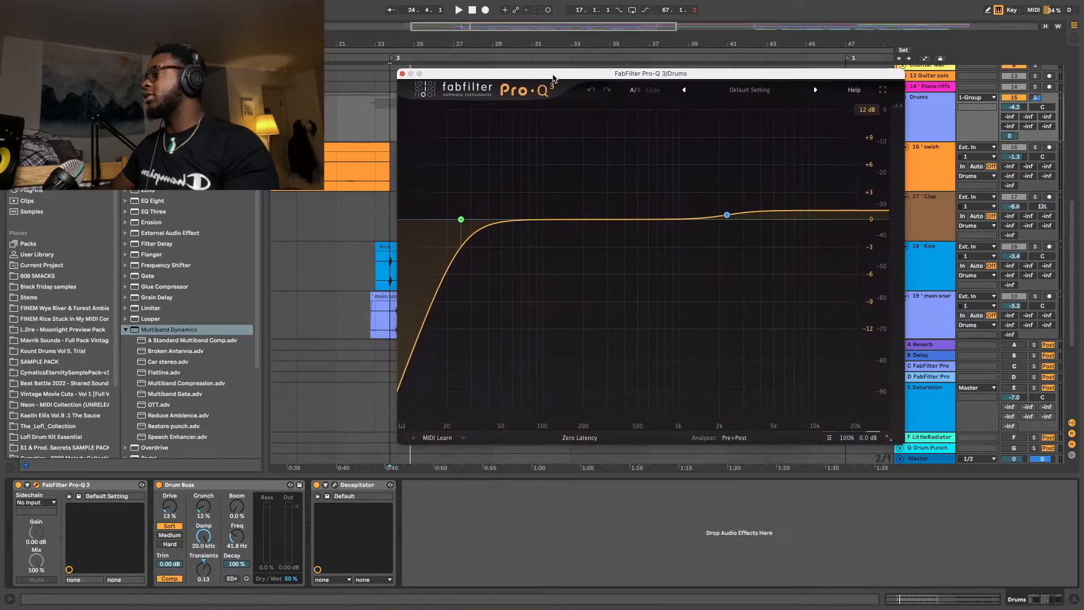
Step: Compare Drum Buss on and off against the Drums' +1 dB shelf near 2.3 kHz
left_click(461, 216)
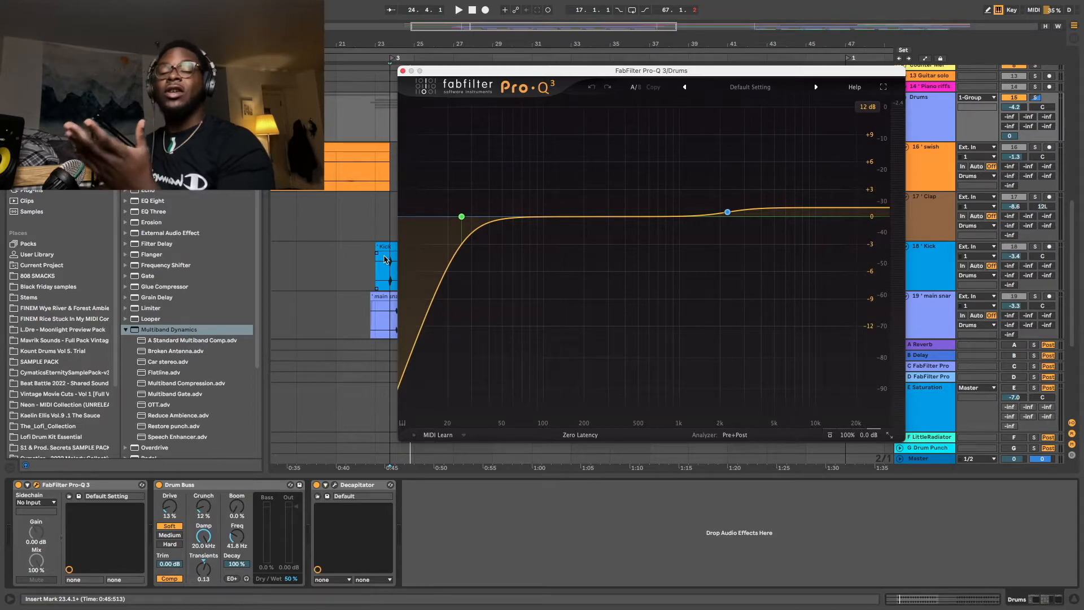
left_click(461, 215)
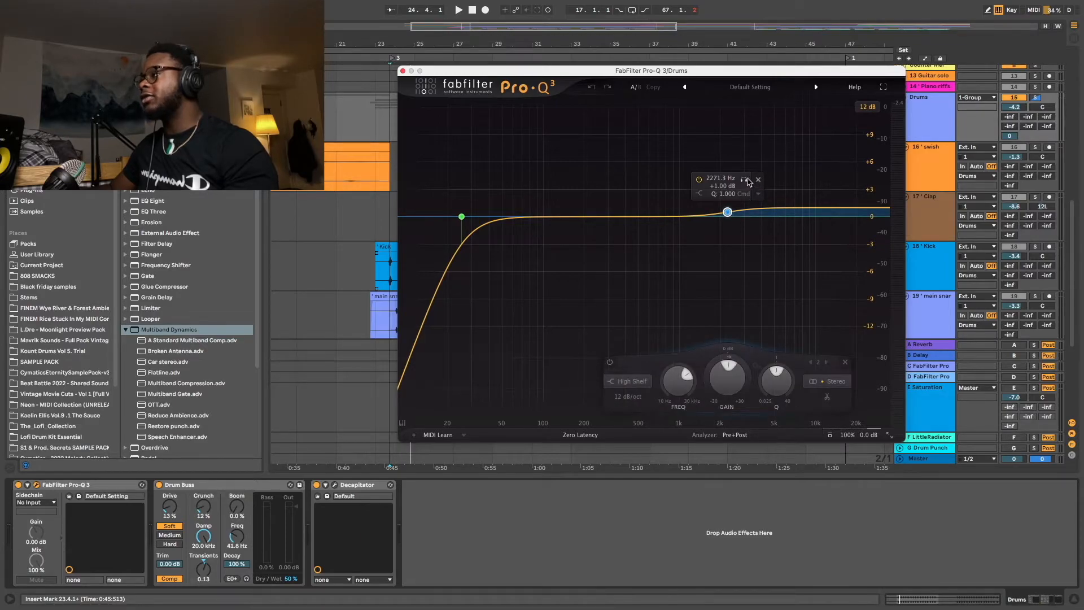
left_click(459, 9)
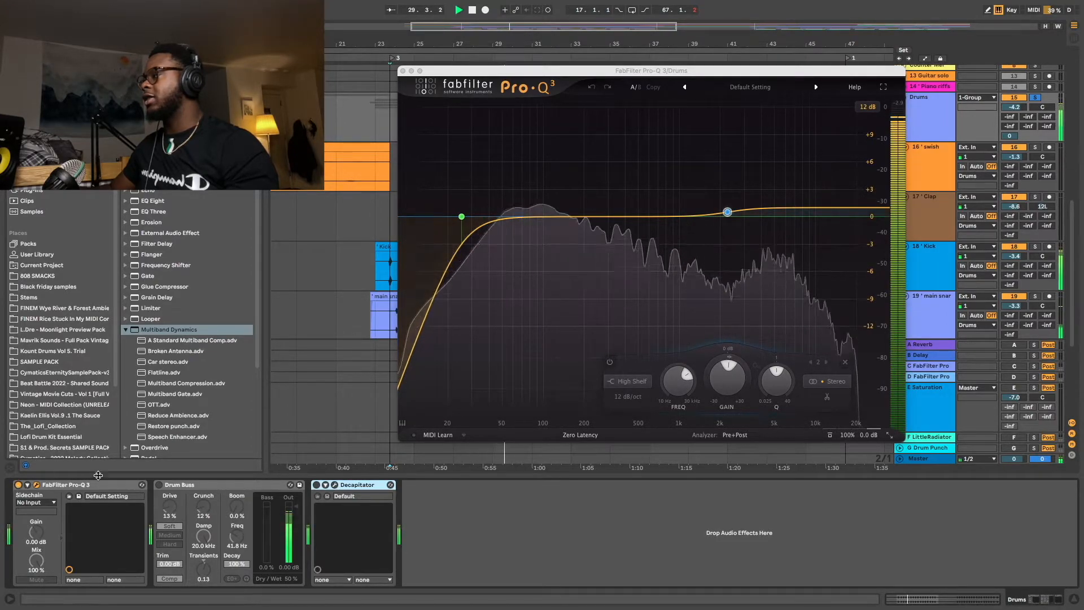
left_click(169, 527)
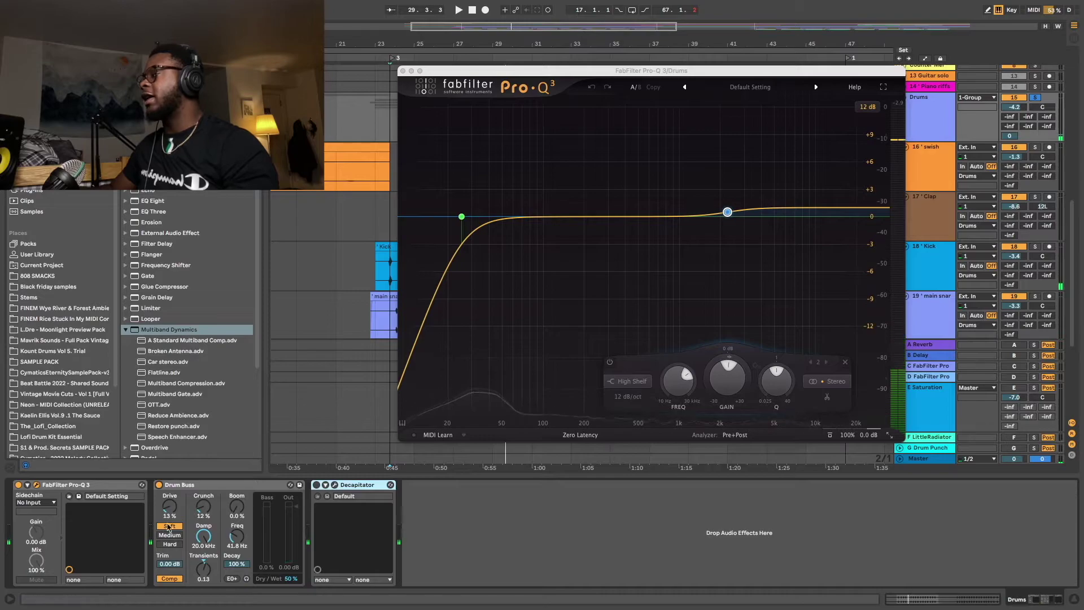
left_click(169, 525)
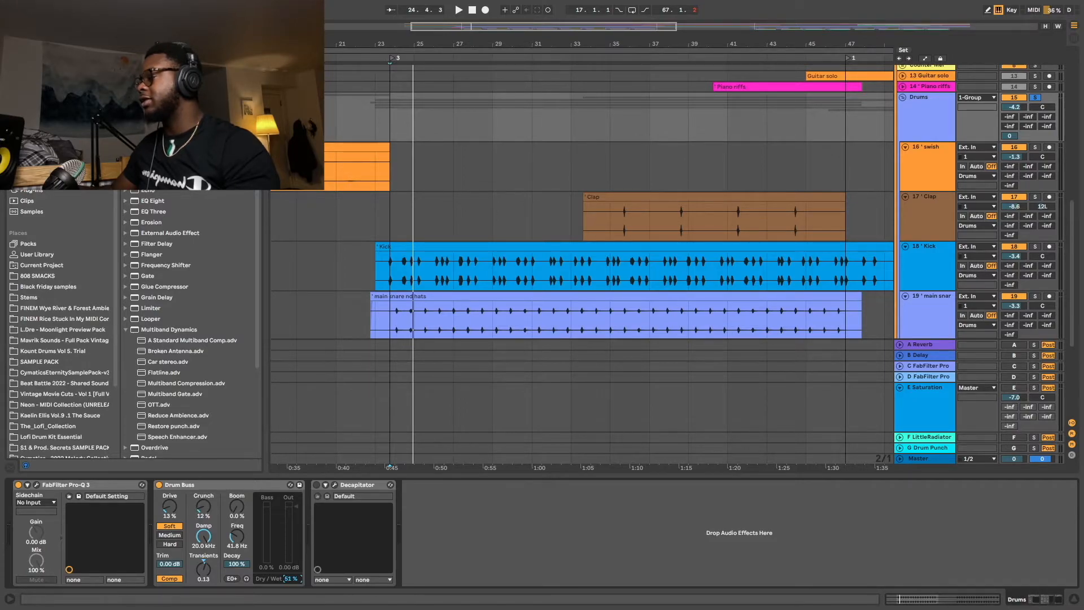
Step: Open the Drums group's Decapitator, loaded with HighCrispyMix and Punish on
left_click(457, 10)
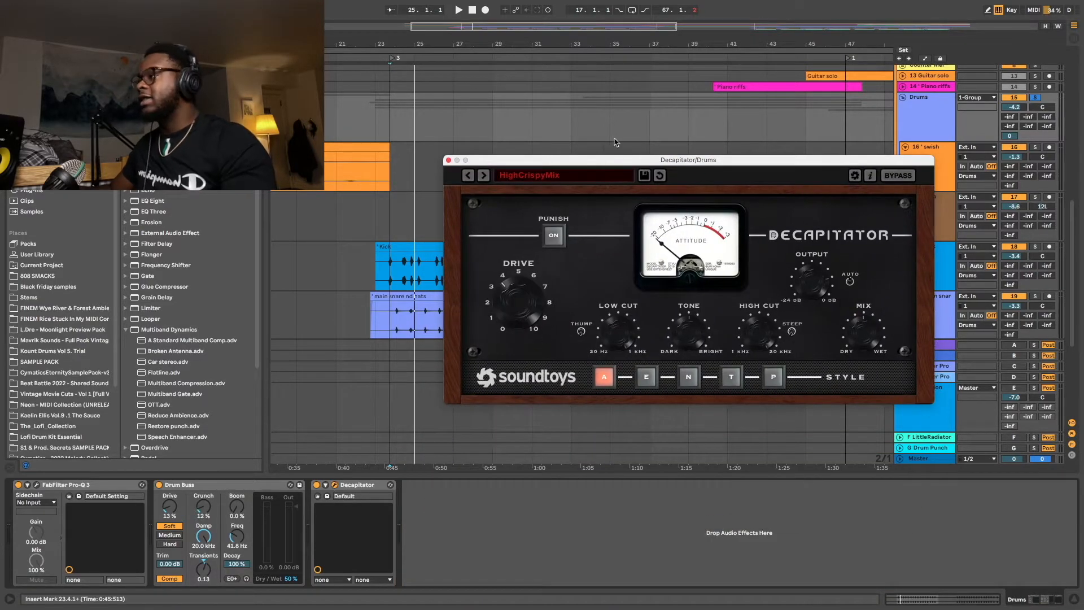
Step: Keep Decapitator on HighCrispyMix, close it, and select a short stretch of Main Guitar
left_click(560, 175)
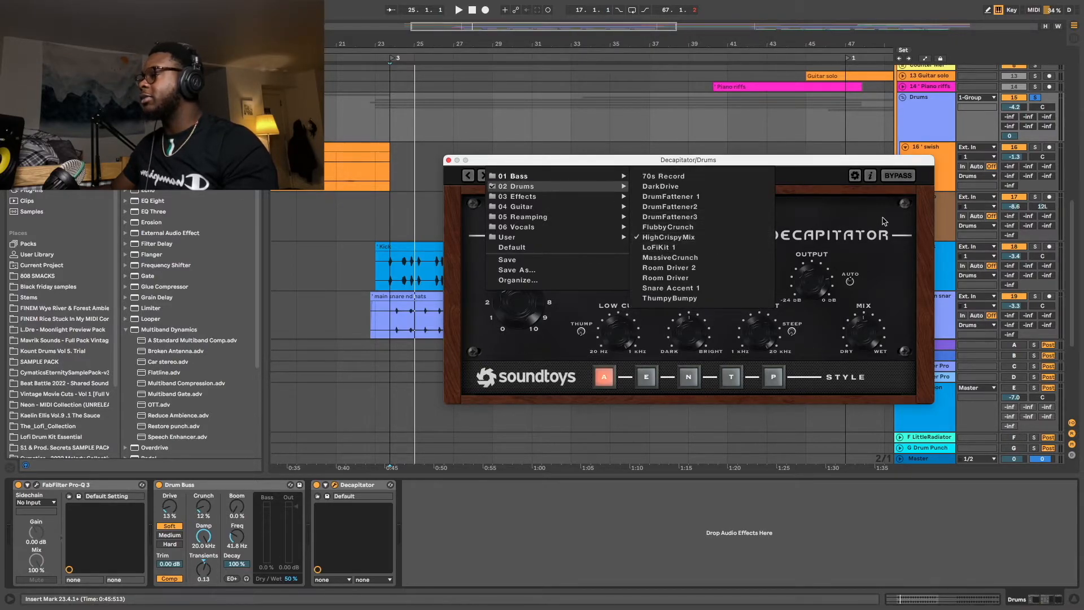
left_click(667, 237)
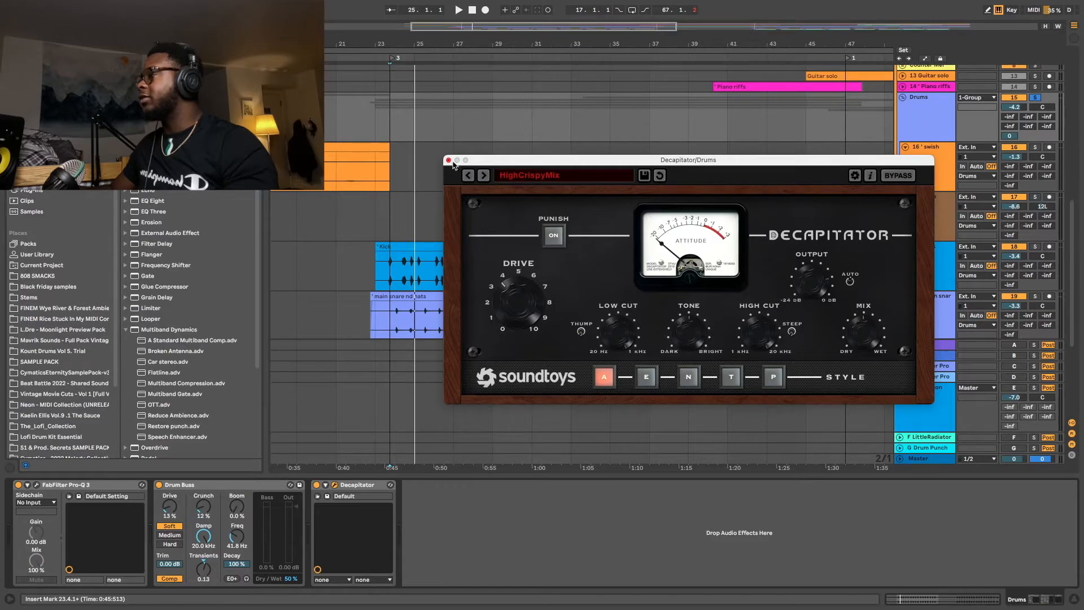
left_click(448, 160)
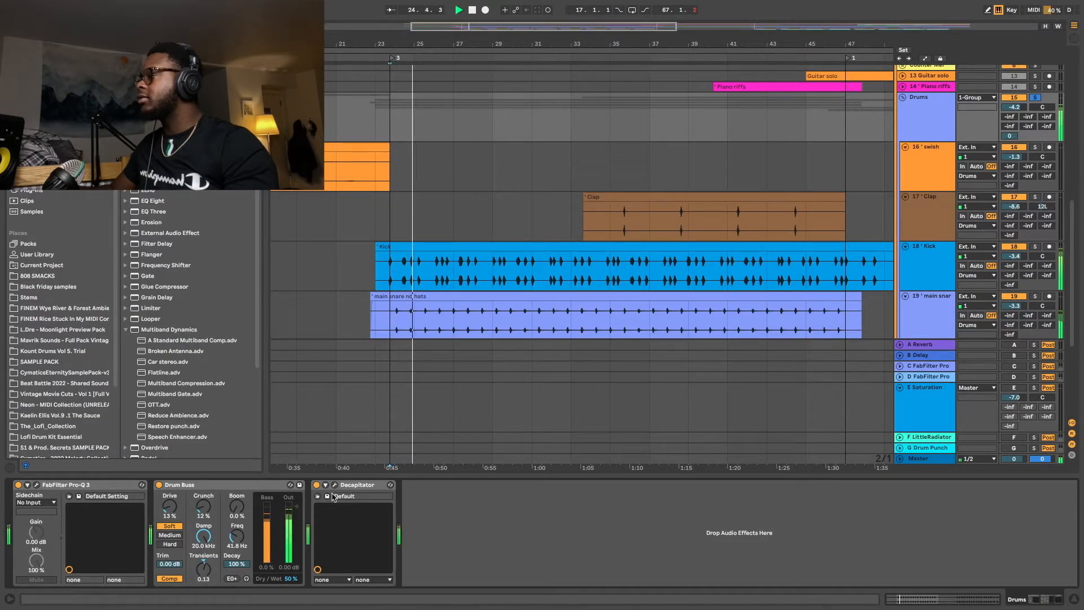
left_click(323, 484)
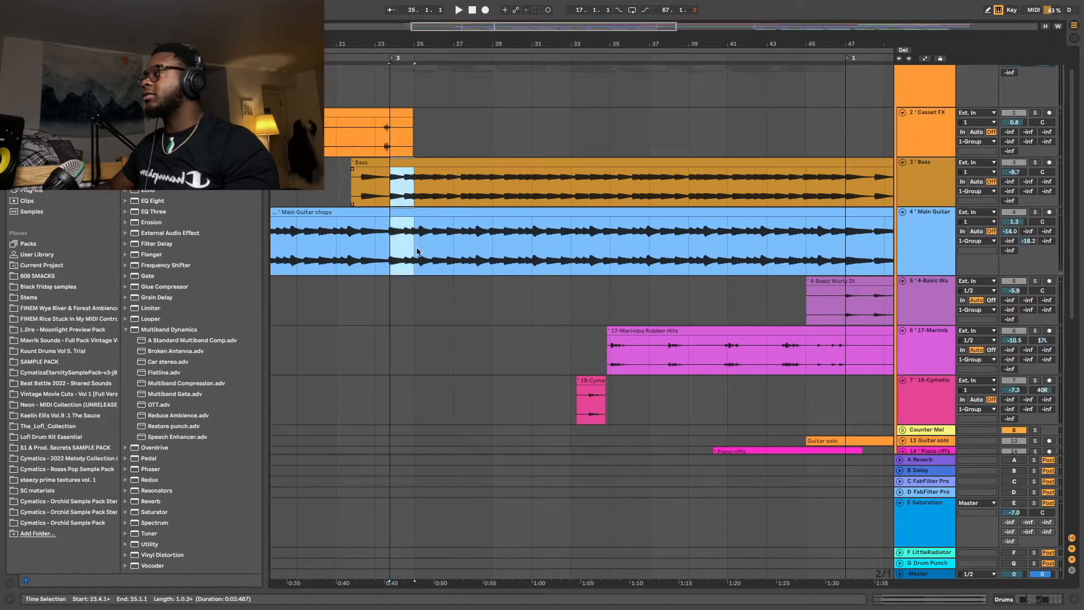
Step: Select the Marimba clip, then the Basic Wurly clip to show its +5.2 dB high Channel EQ
scroll("down", 3)
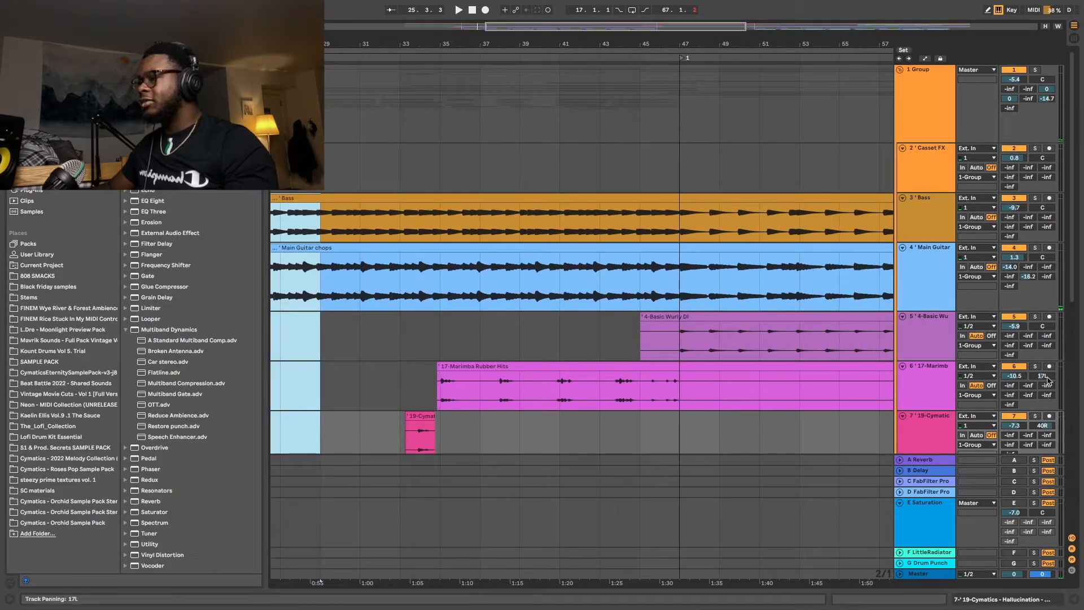
left_click(438, 384)
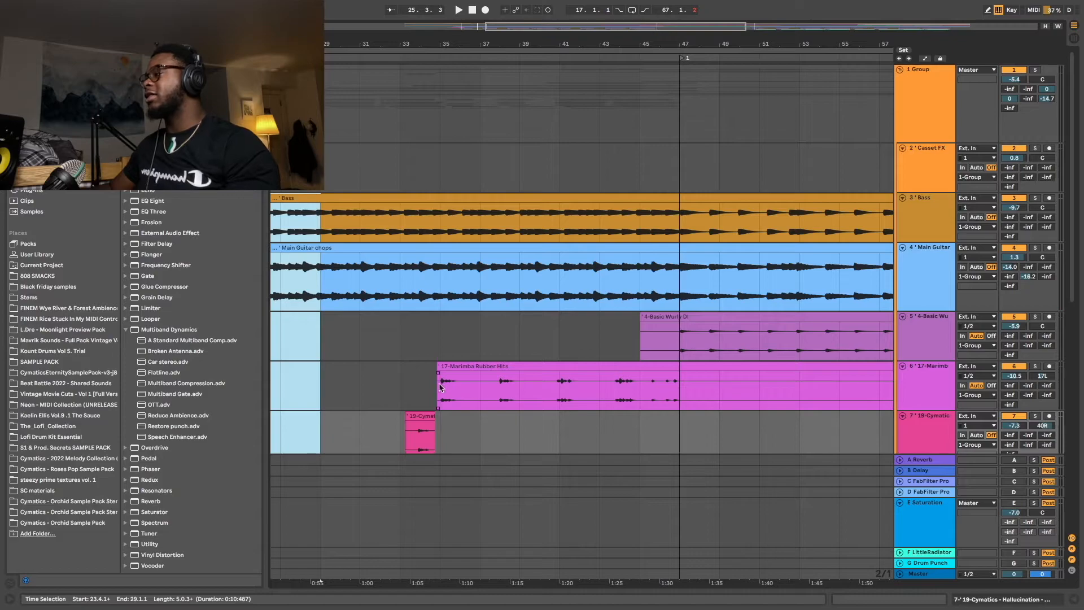
left_click(445, 388)
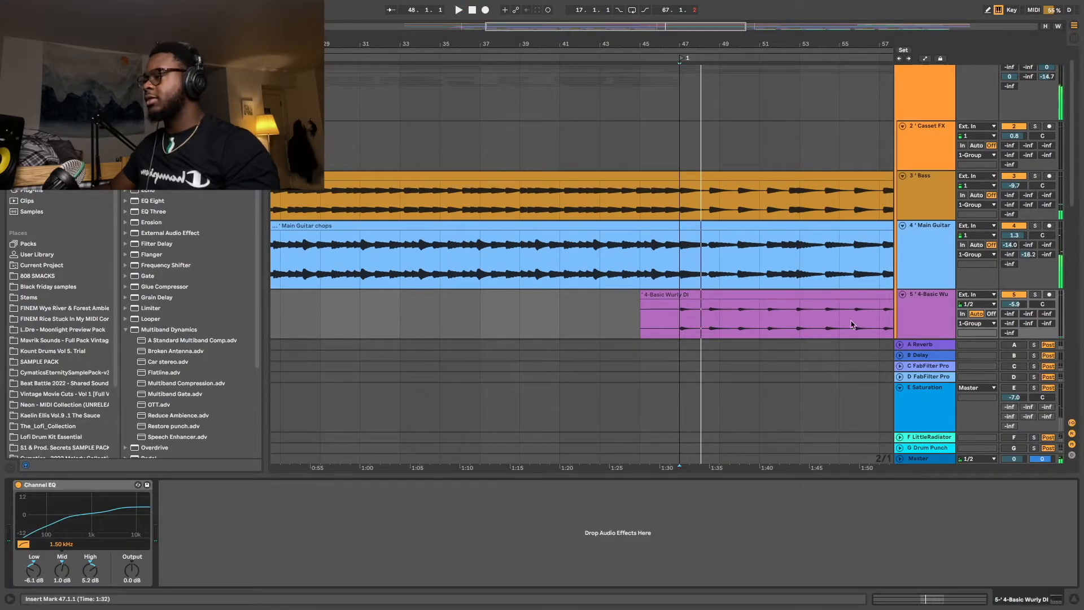
Step: Unfold and select Guitar solo to show CLA-3A, Pedal, Pro-Q 3, soothe2 and bx_rockrack
scroll("down", 3)
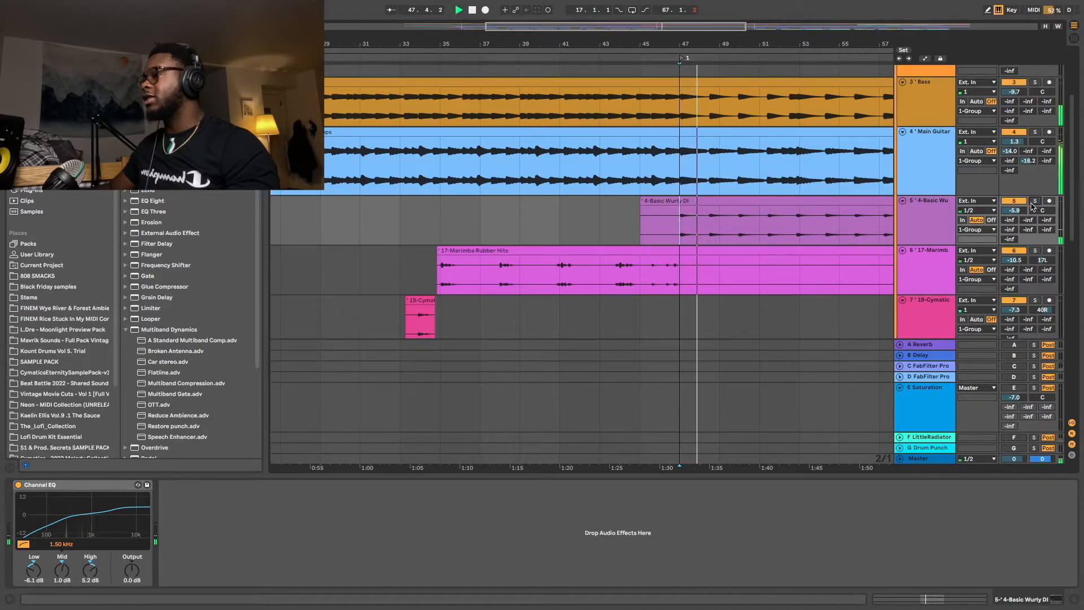
left_click(716, 277)
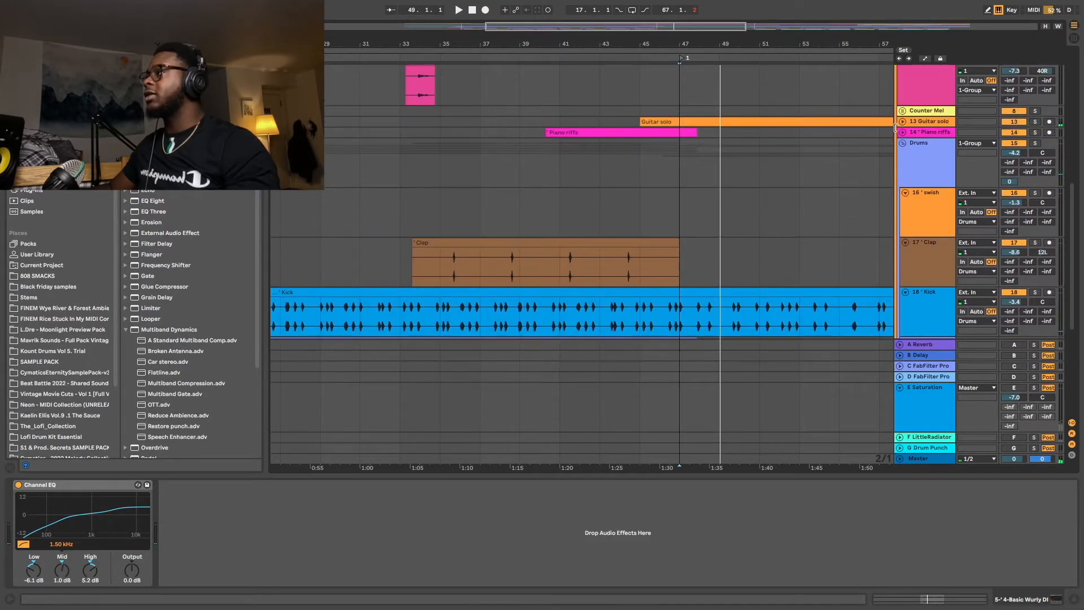
left_click(929, 121)
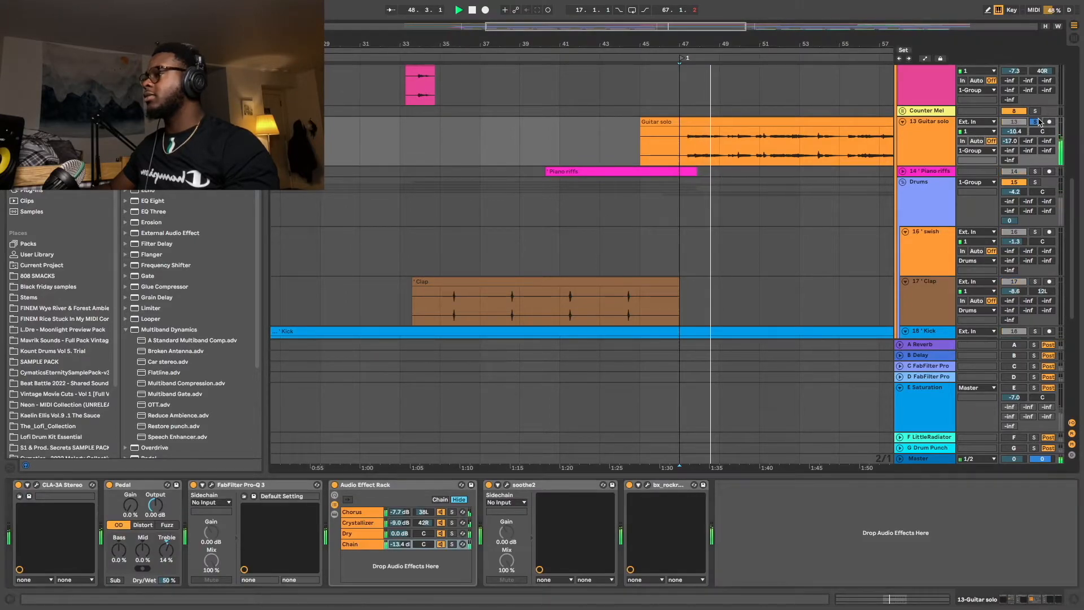
Step: Open Guitar solo's soothe2 with the Hablamos guitar preset at depth 7.6, 50% mix
left_click(1034, 122)
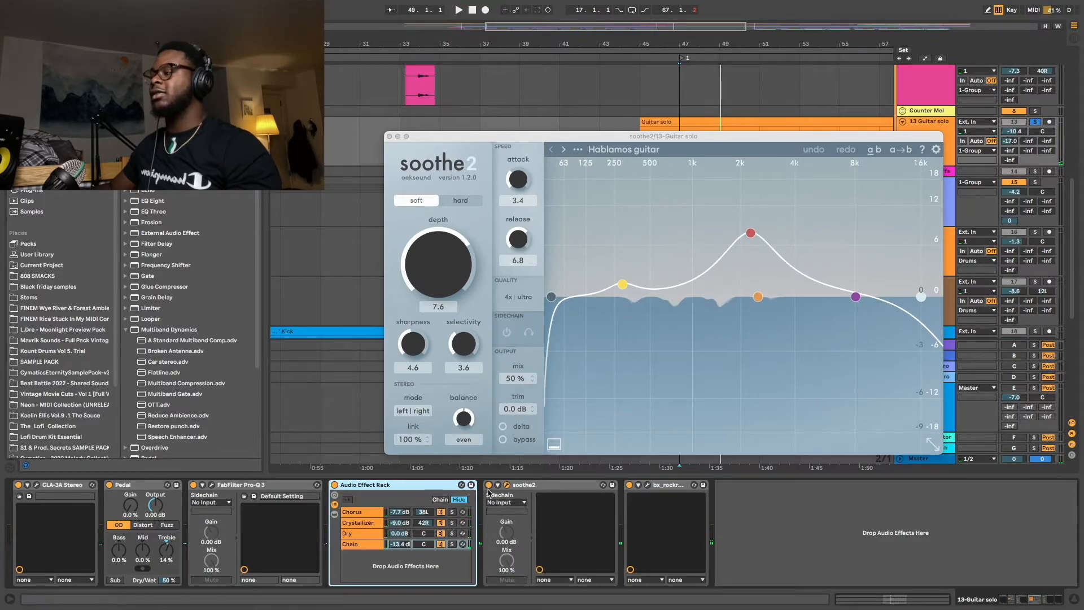
left_click(458, 9)
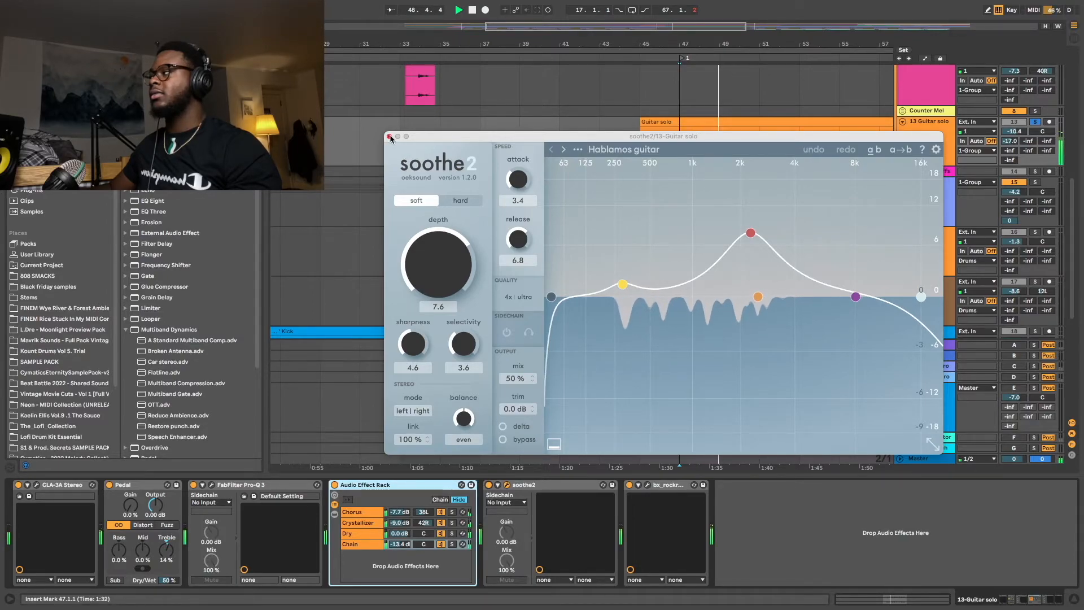
Step: Close soothe2 and select return C to show its Pro-R Lively Ambience reverb
left_click(390, 136)
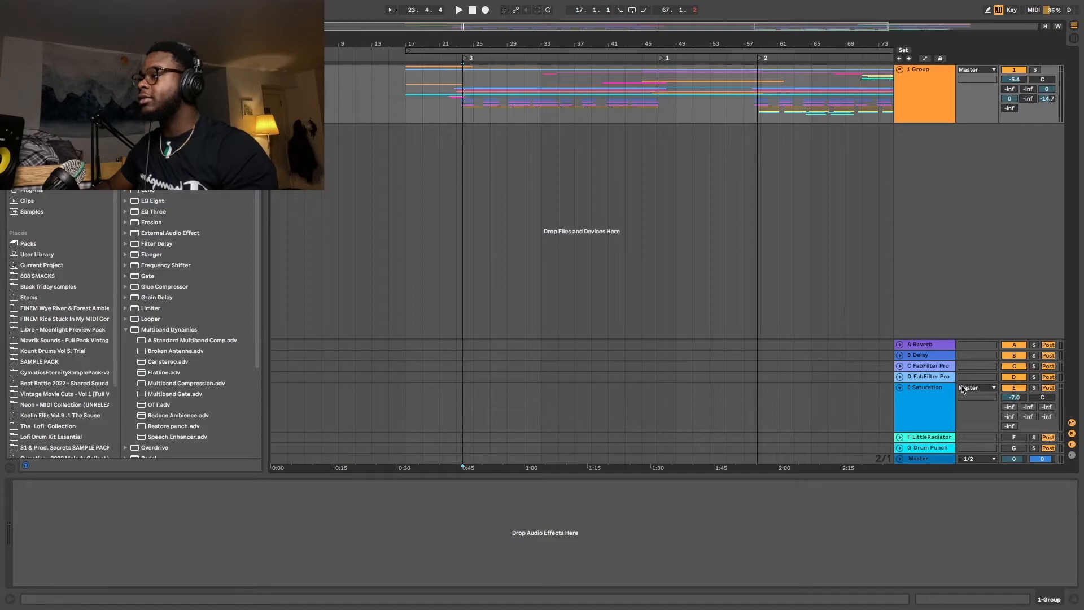
left_click(927, 365)
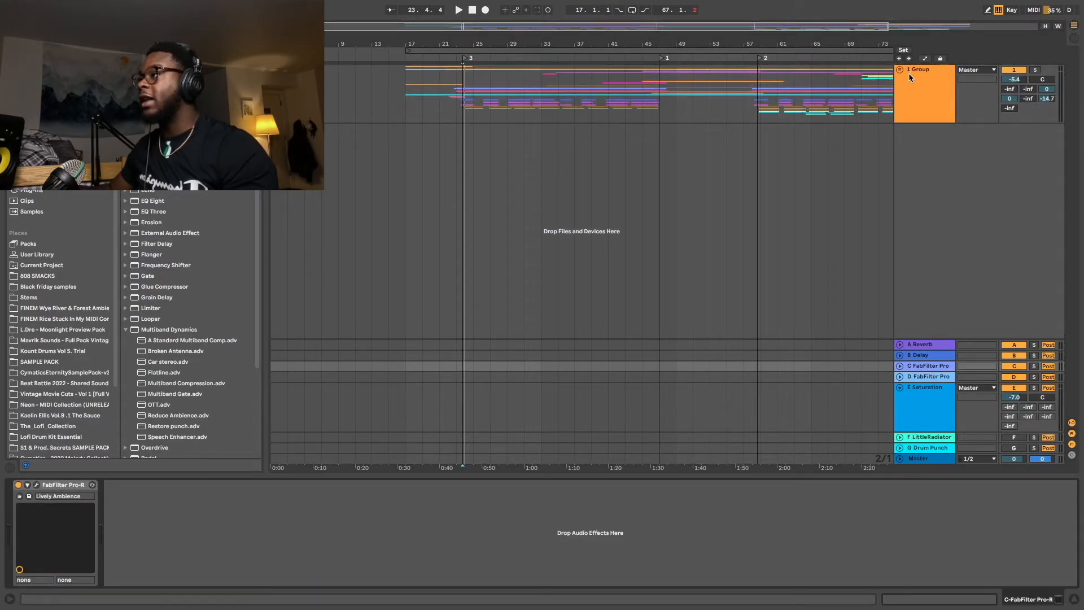
left_click(924, 93)
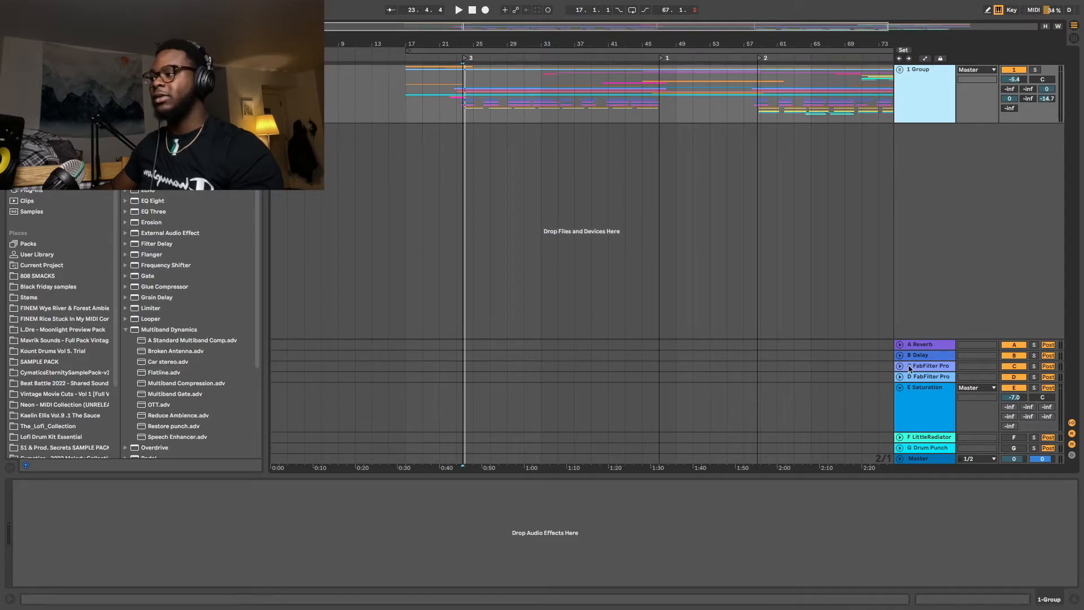
left_click(926, 365)
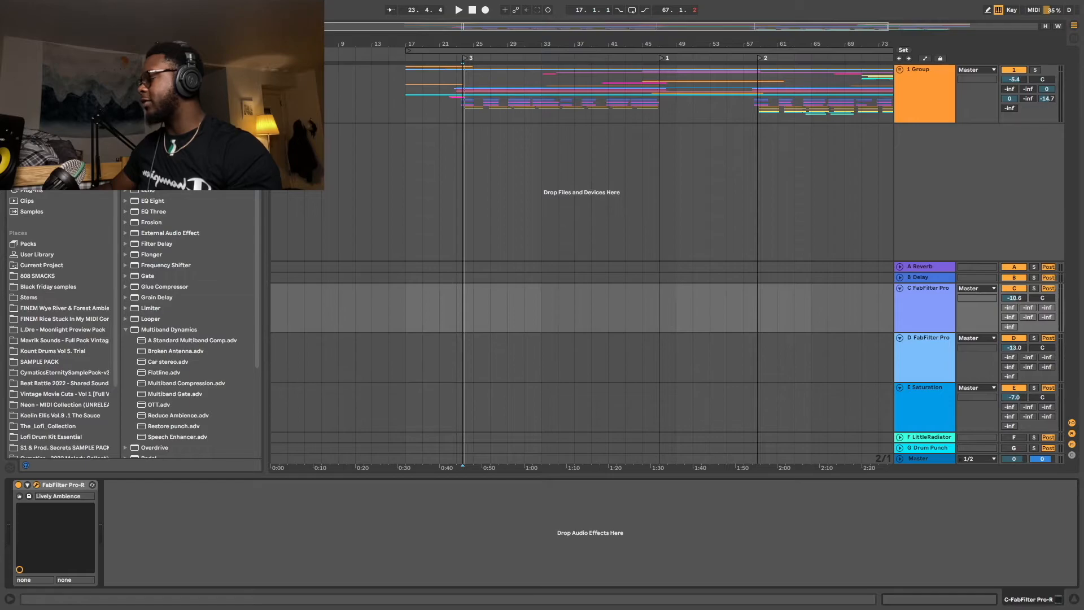
Step: Inspect return C's Lively Ambience Pro-R, then switch to return D's Subtle Room reverb
left_click(898, 287)
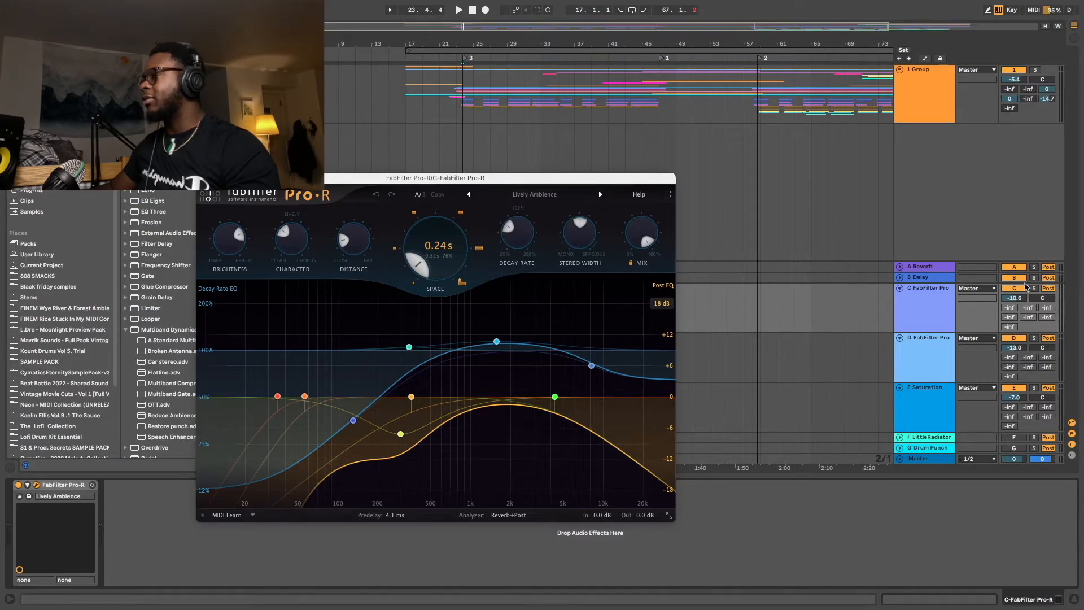
left_click(458, 10)
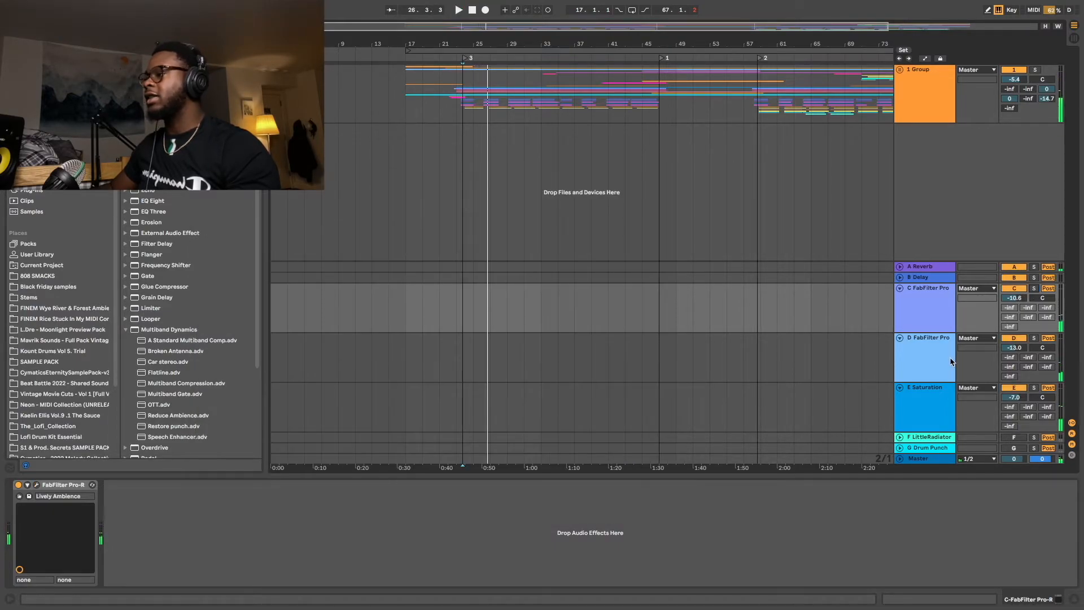
left_click(924, 338)
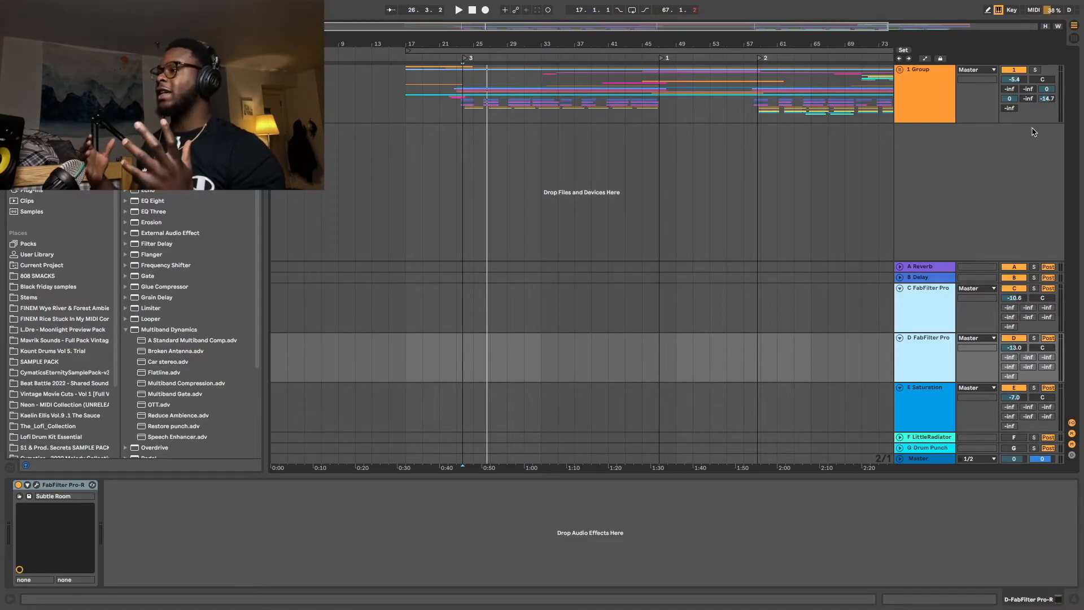
Step: Select return track C to show its Pro-R with the Lively Ambience preset
left_click(457, 9)
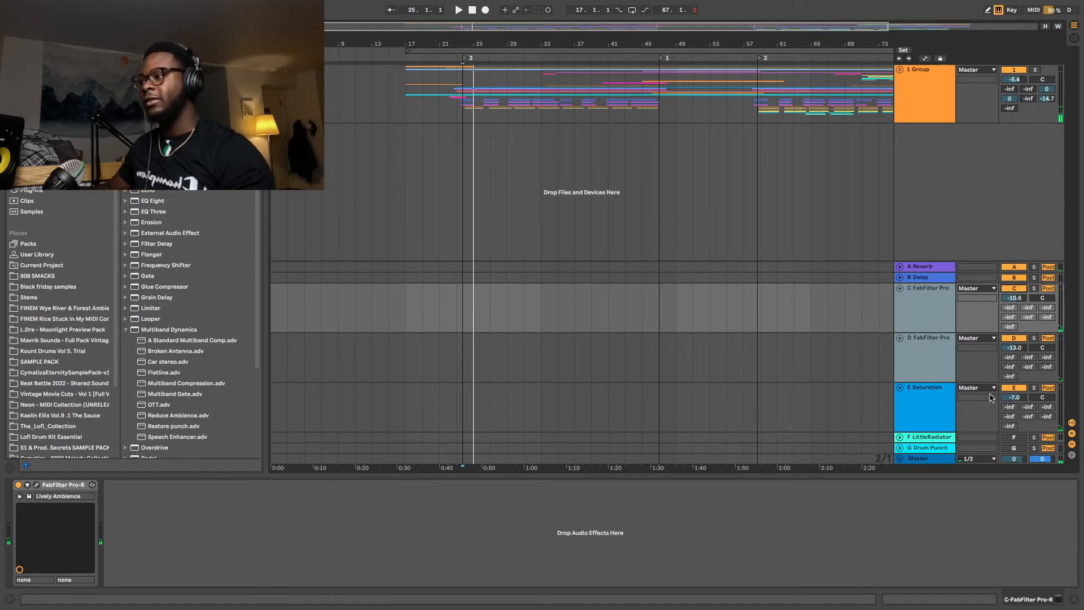
Step: Solo return E's Decapitator saturation and unfold group 1 to show bass, guitar and Wurly
left_click(924, 388)
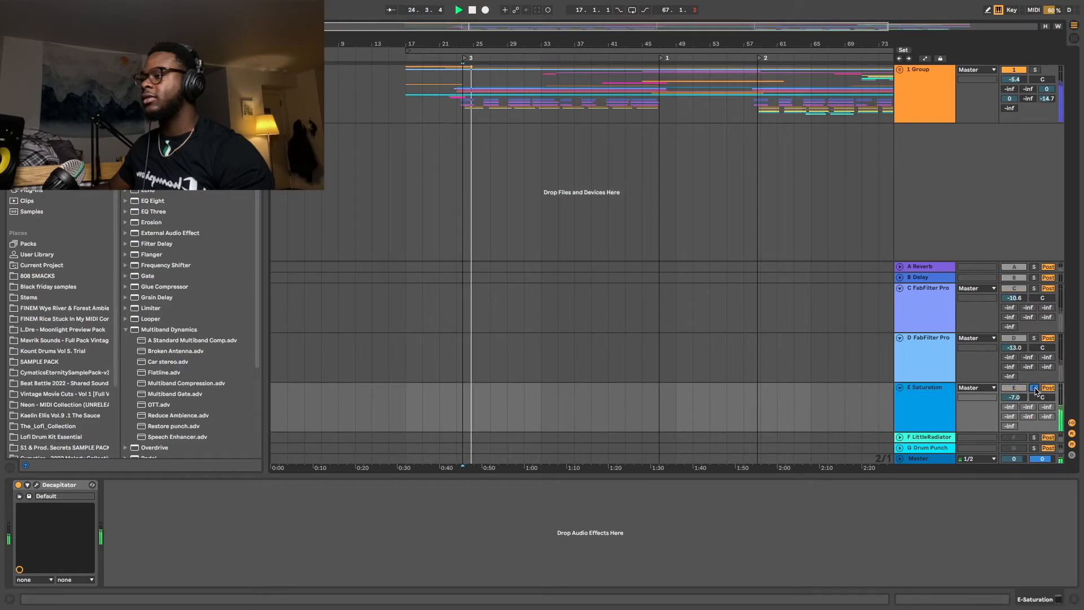
left_click(899, 69)
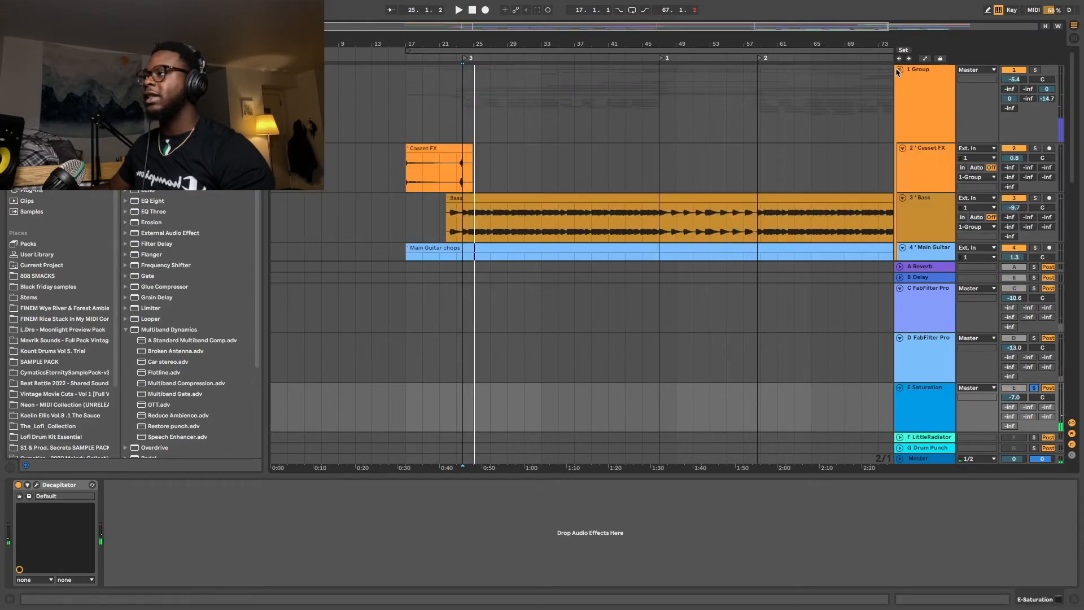
scroll("down", 3)
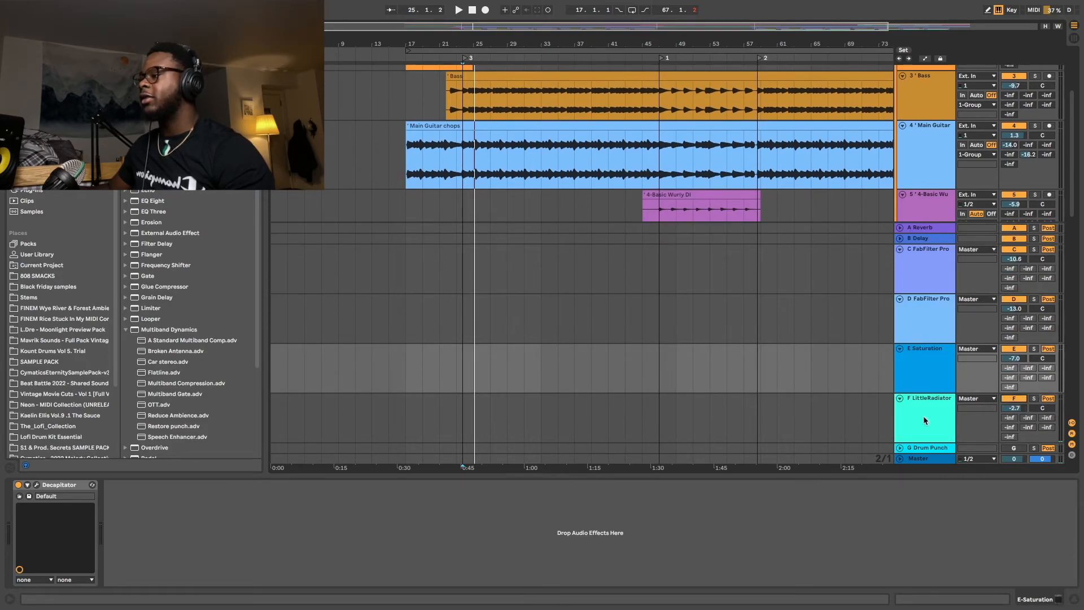
Step: Open and close return F's LittleRadiator on its Getting Warmer preset
left_click(457, 10)
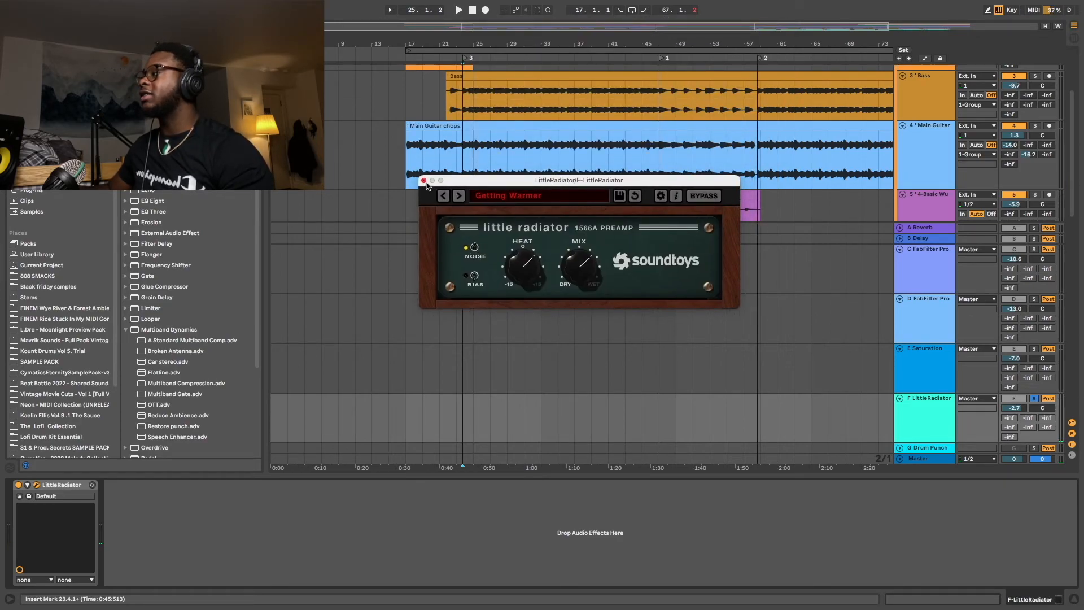
left_click(423, 181)
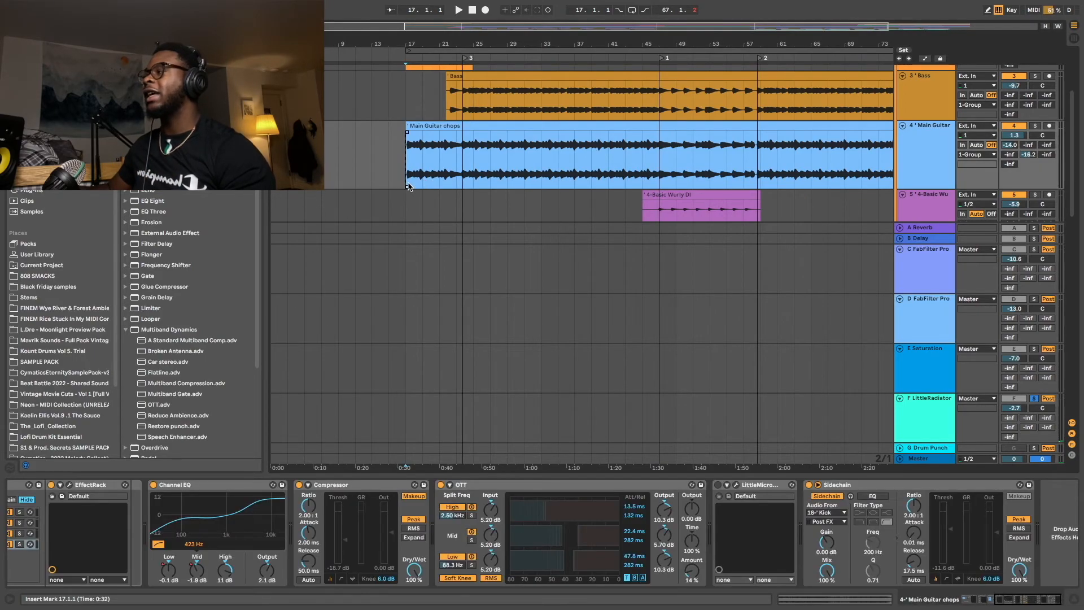
mouse_move(791, 215)
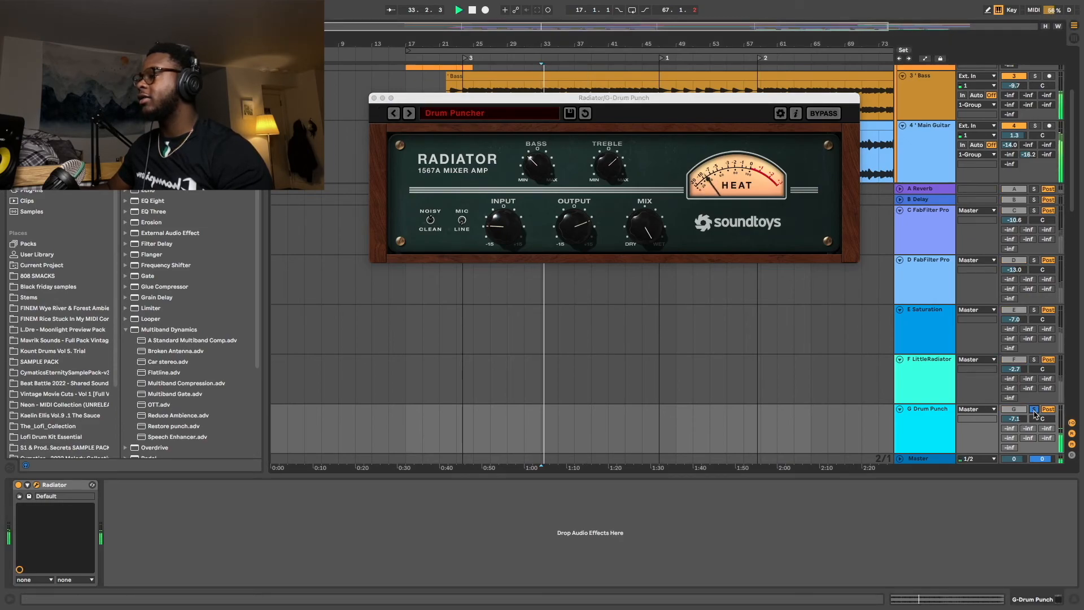
Step: Unsolo return G's Drum Puncher Radiator so the full mix plays again
left_click(1033, 413)
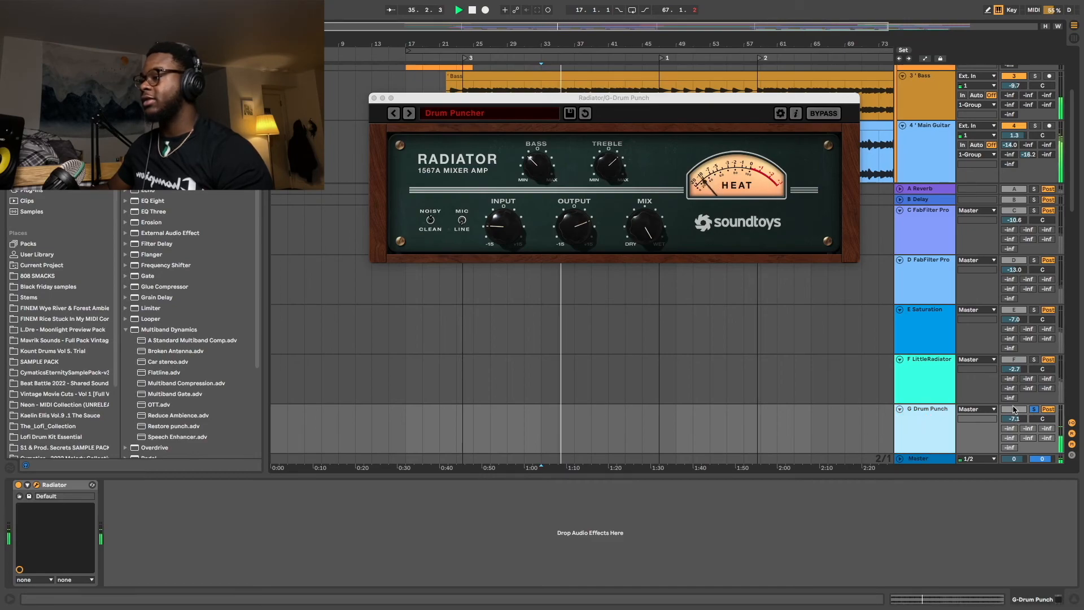
left_click(1034, 408)
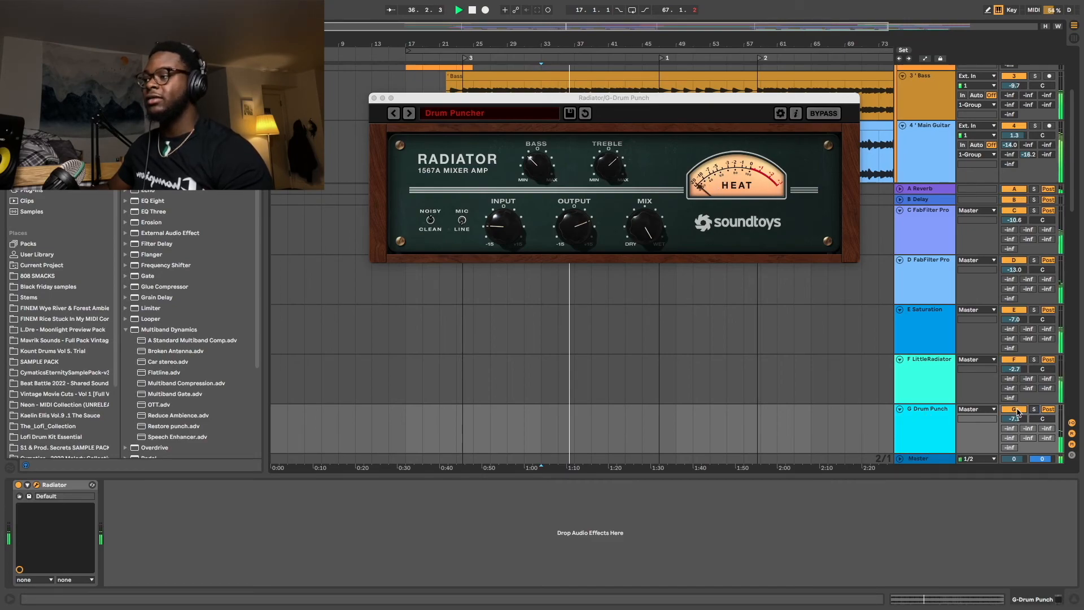